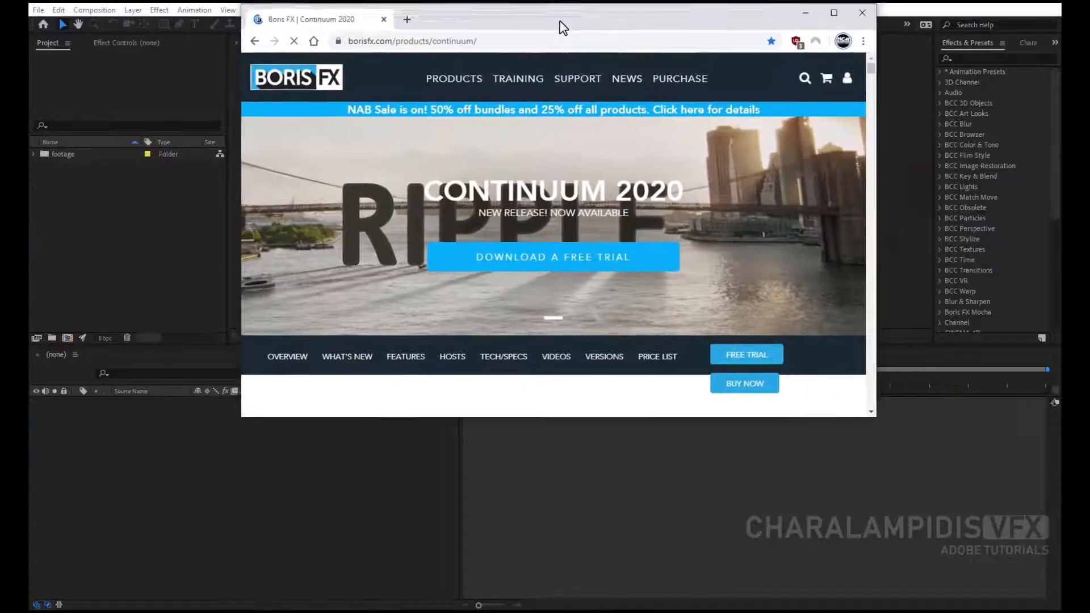
Step: Maximize Chrome on borisfx.com/products/continuum and scroll to the What's New in Continuum 2020 section
left_click(834, 13)
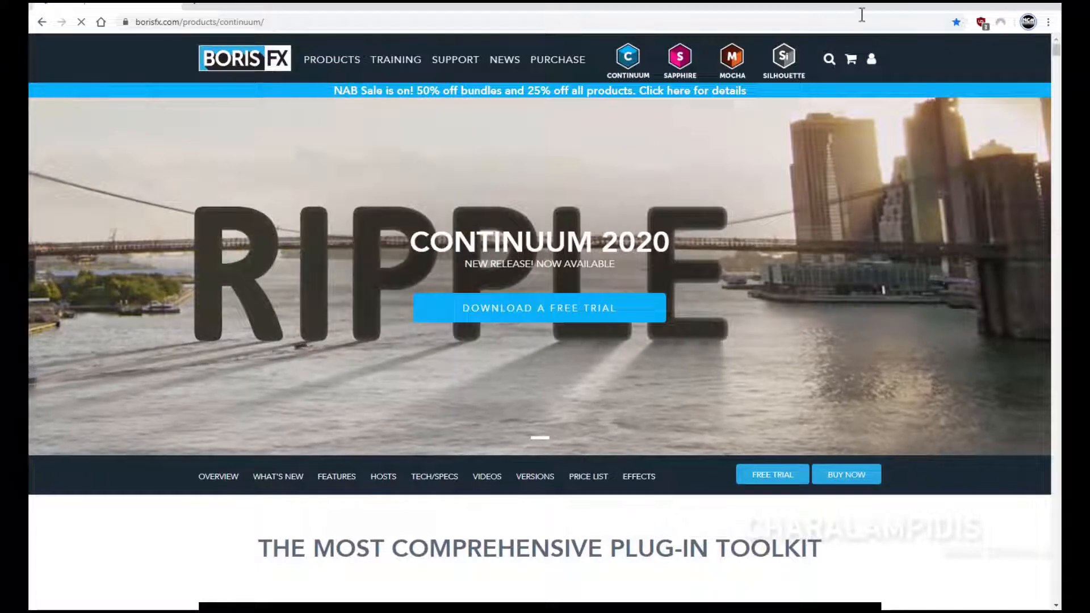
scroll("down", 3)
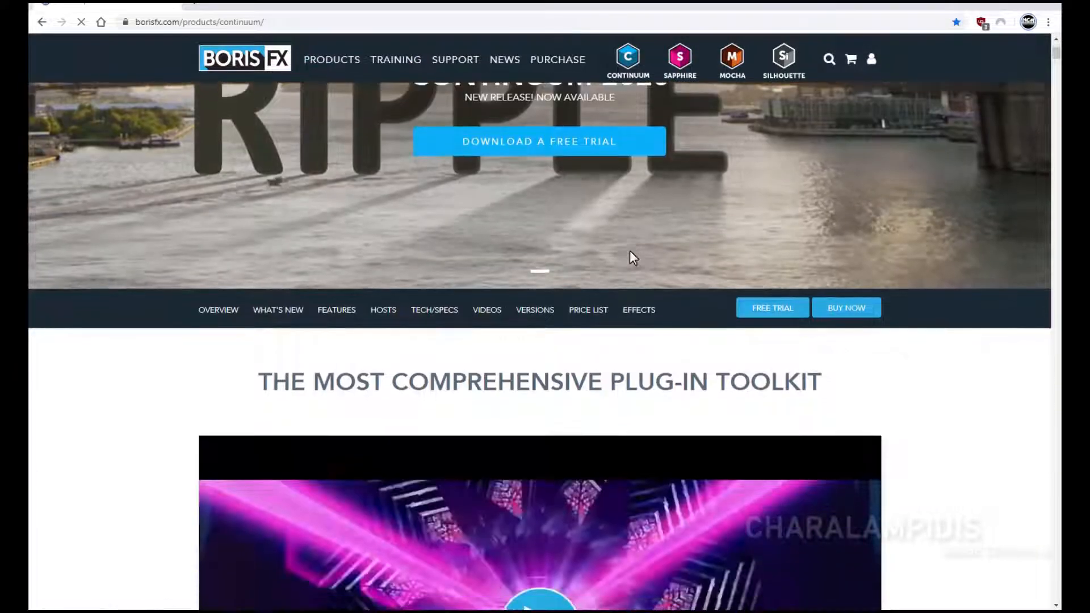
scroll("down", 3)
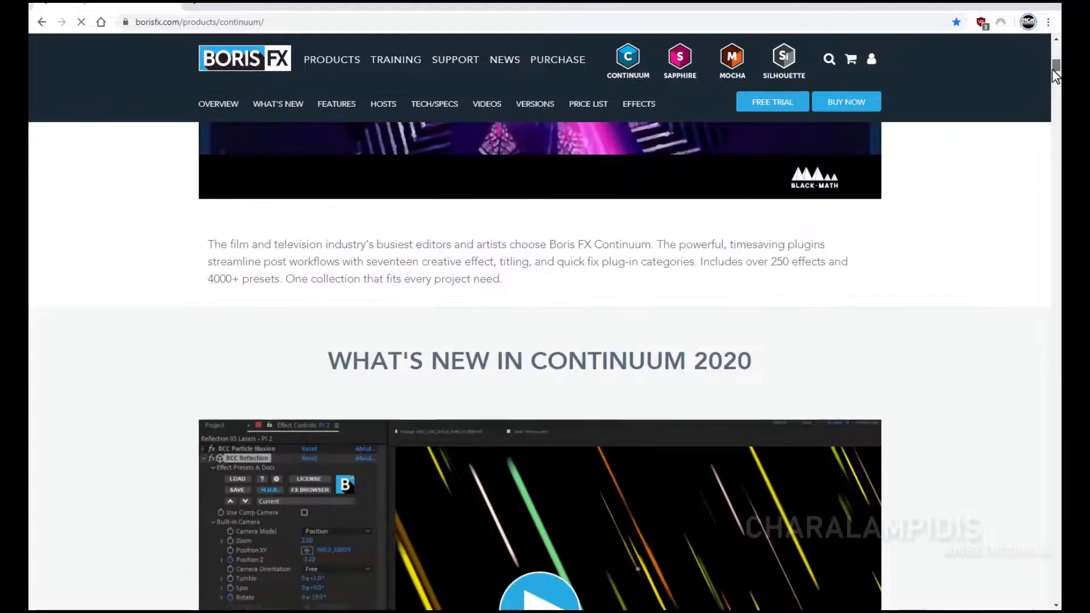
scroll("down", 3)
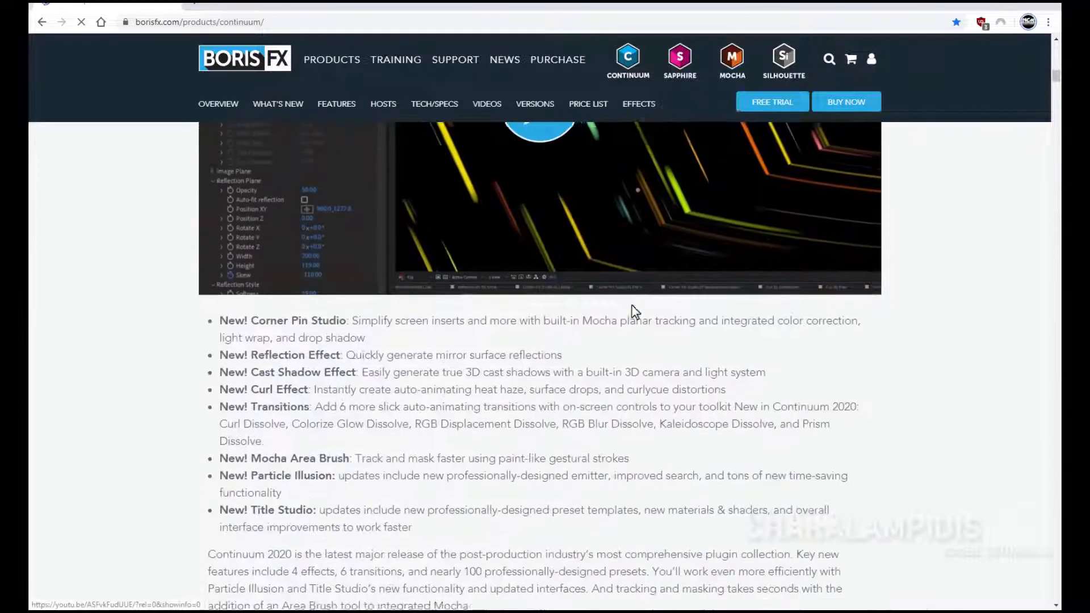
scroll("up", 3)
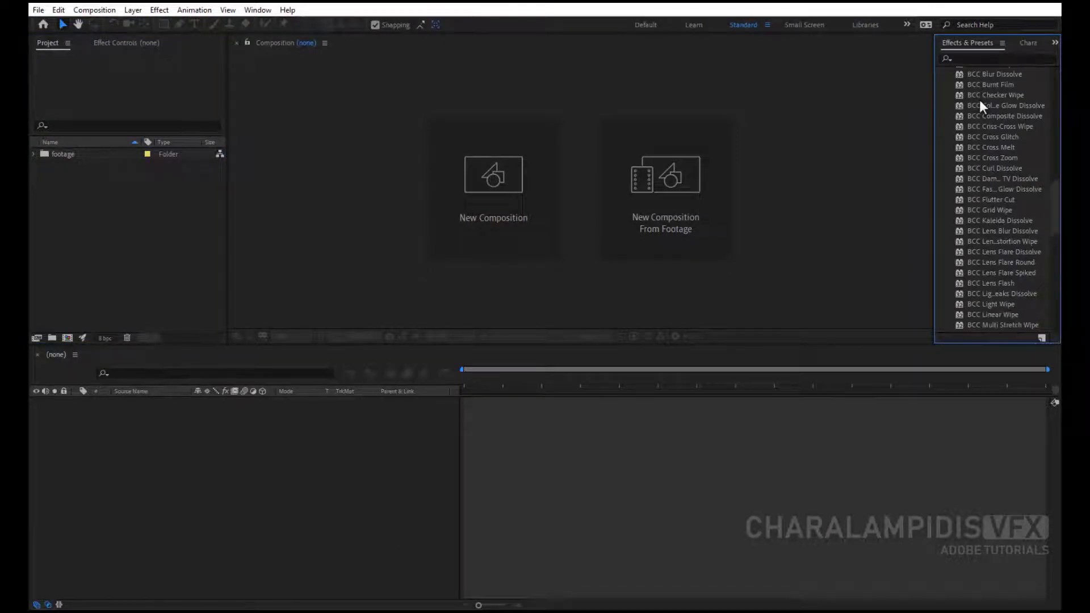
scroll("down", 3)
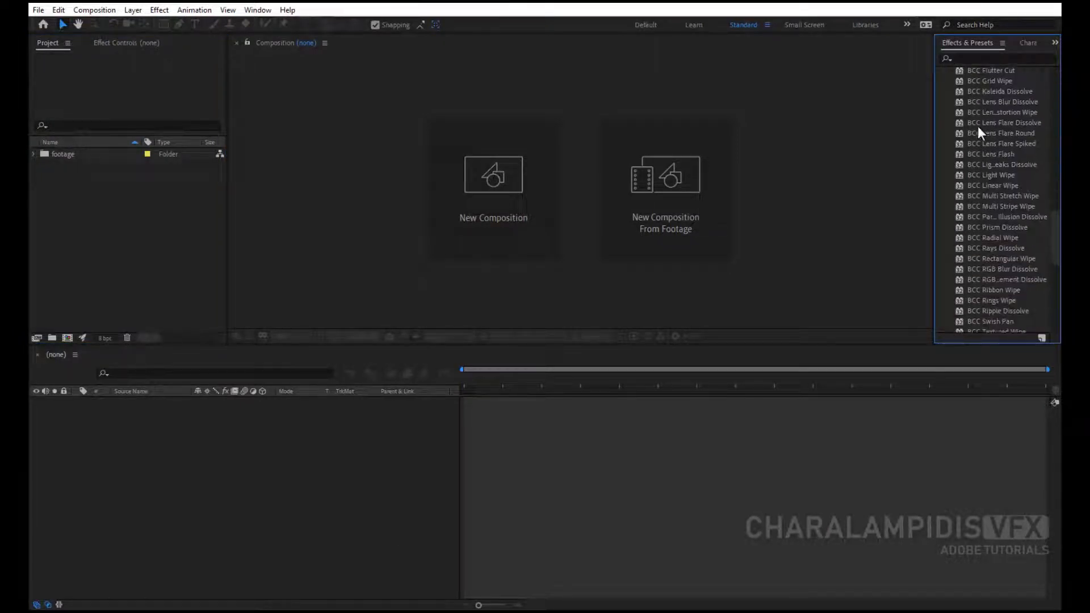
scroll("up", 3)
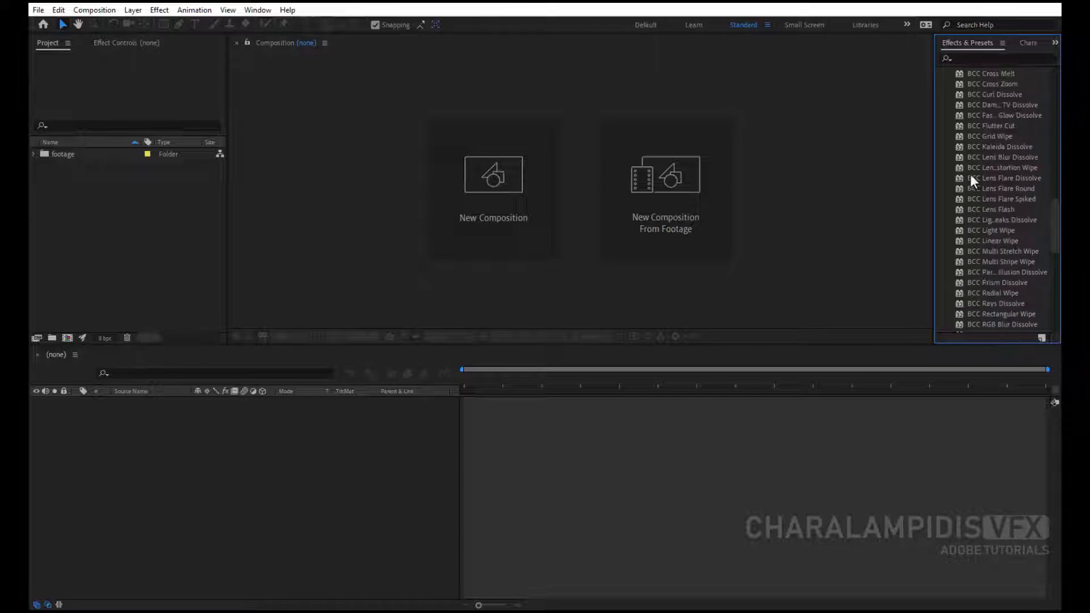
scroll("up", 3)
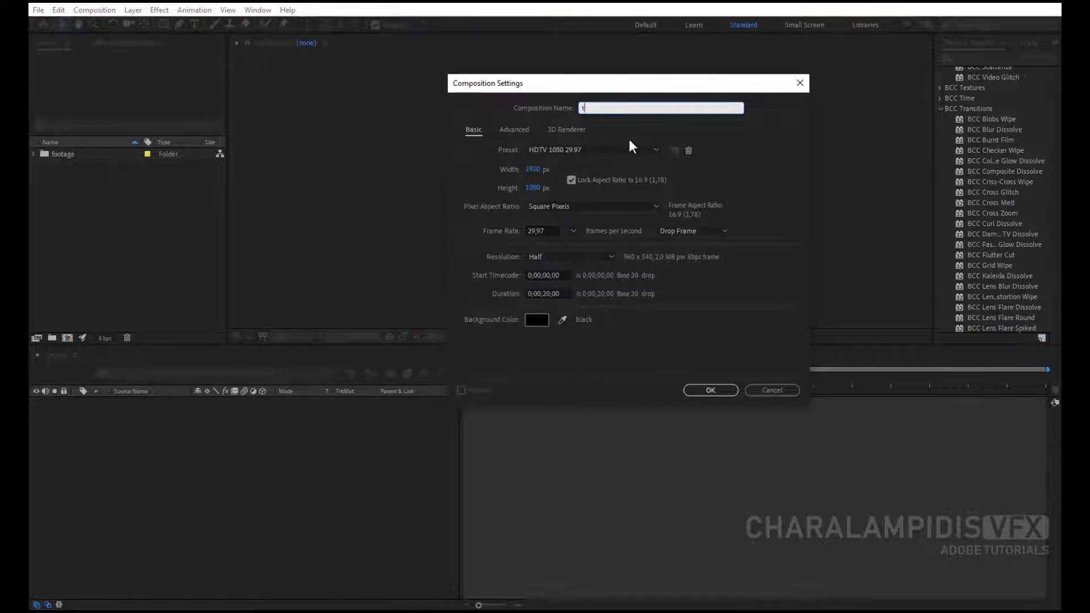
Step: Name the new HDTV 1080 29.97, 20-second composition 'transition' and confirm it
type("transit")
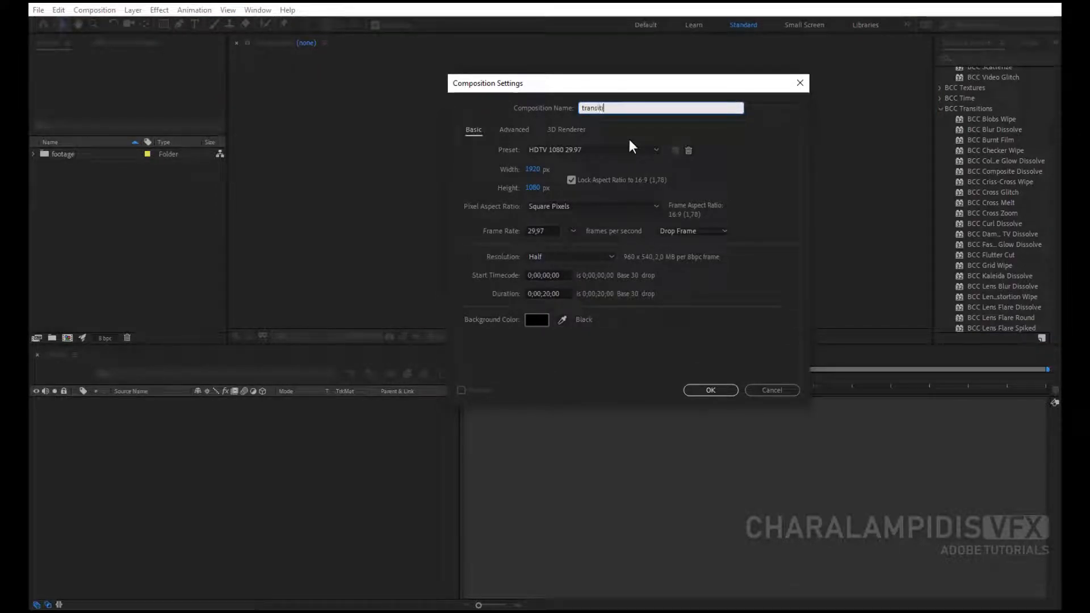
type("ion")
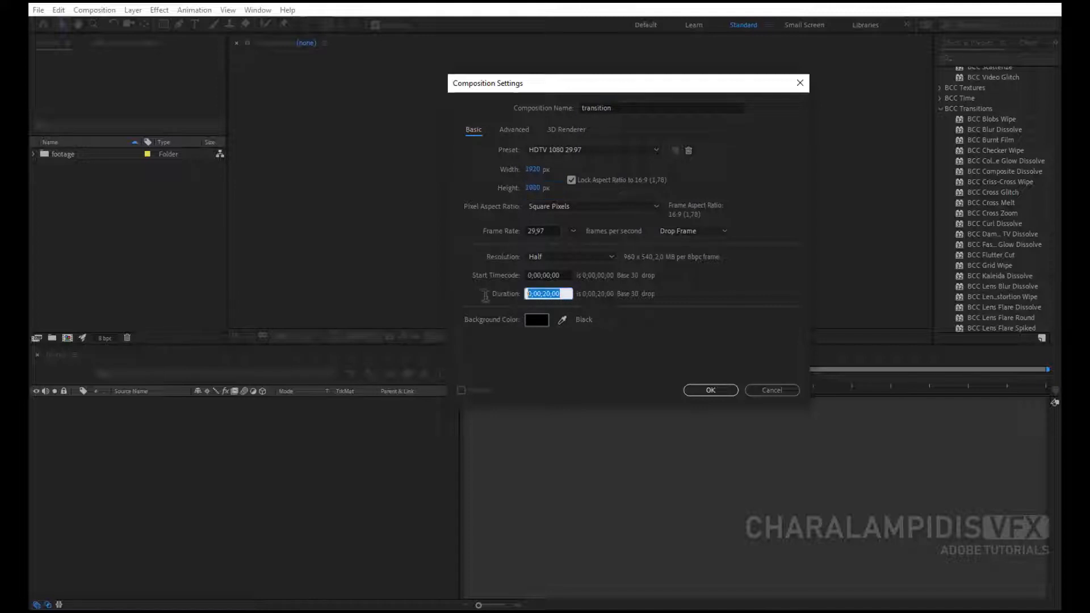
left_click(710, 389)
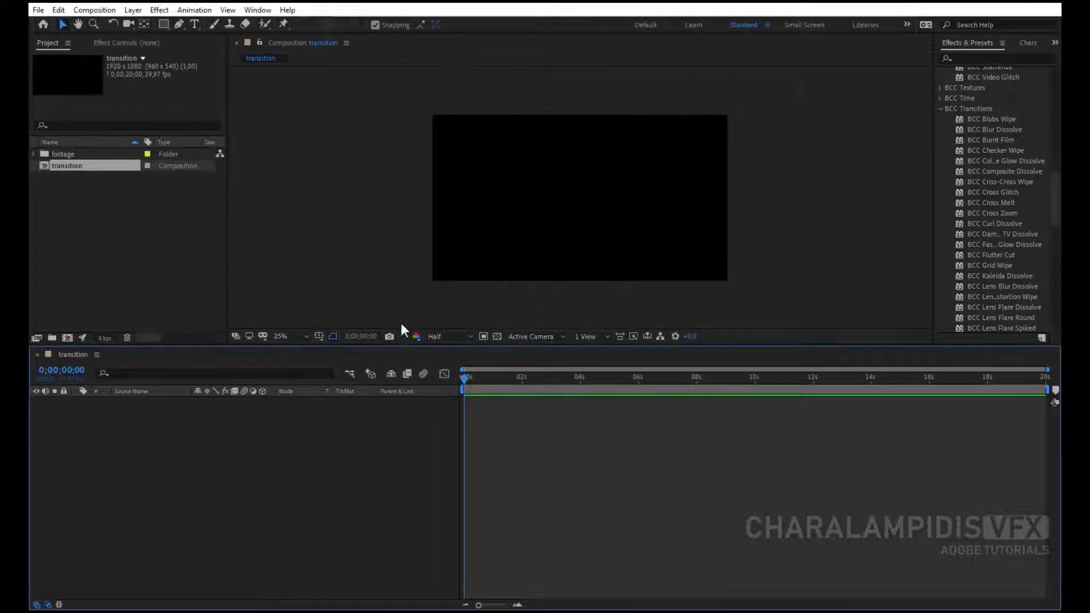
Step: Bring Video-03 to Video-06 from the footage folder onto the timeline and sequence them end to end
left_click(33, 153)
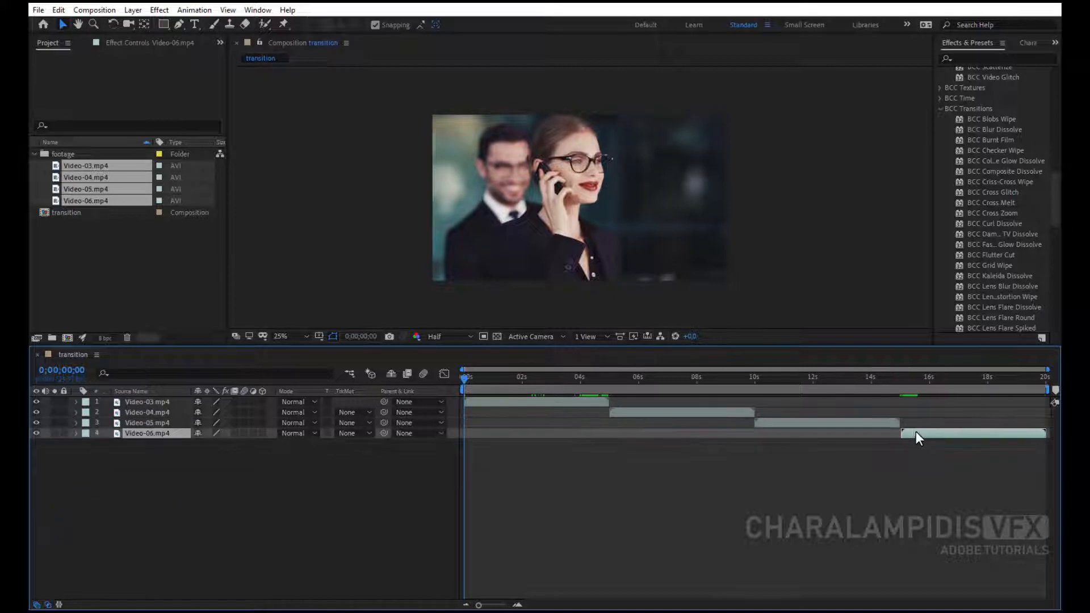
left_click(576, 377)
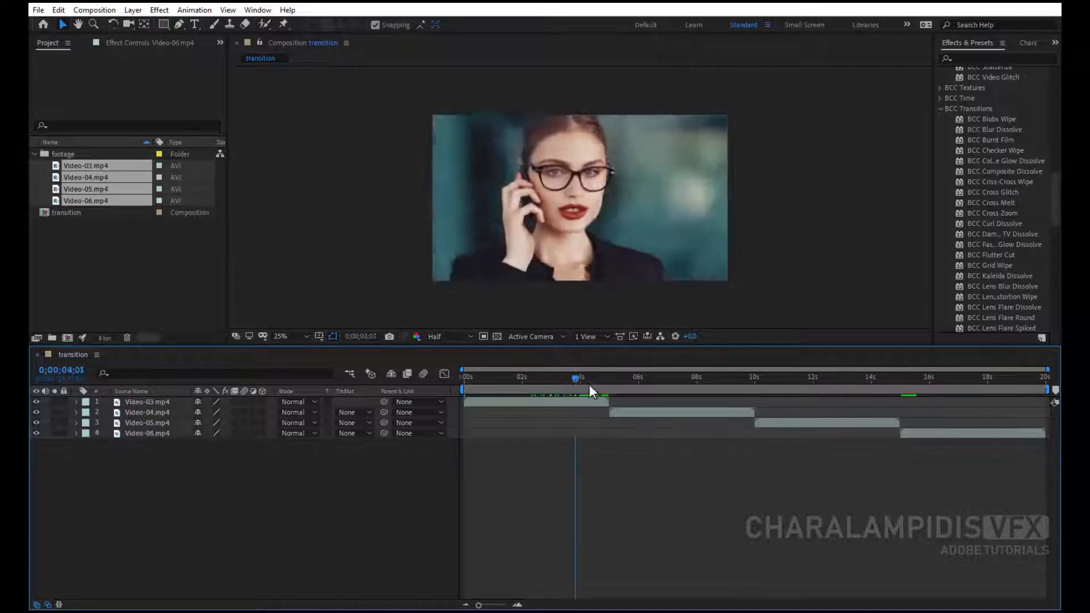
left_click(715, 377)
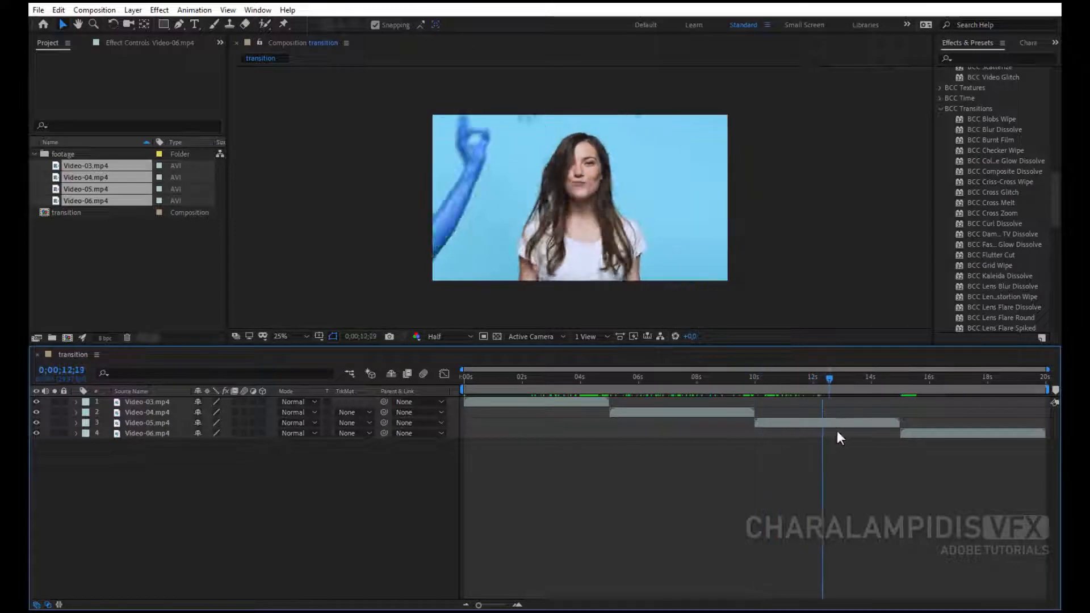
left_click(550, 377)
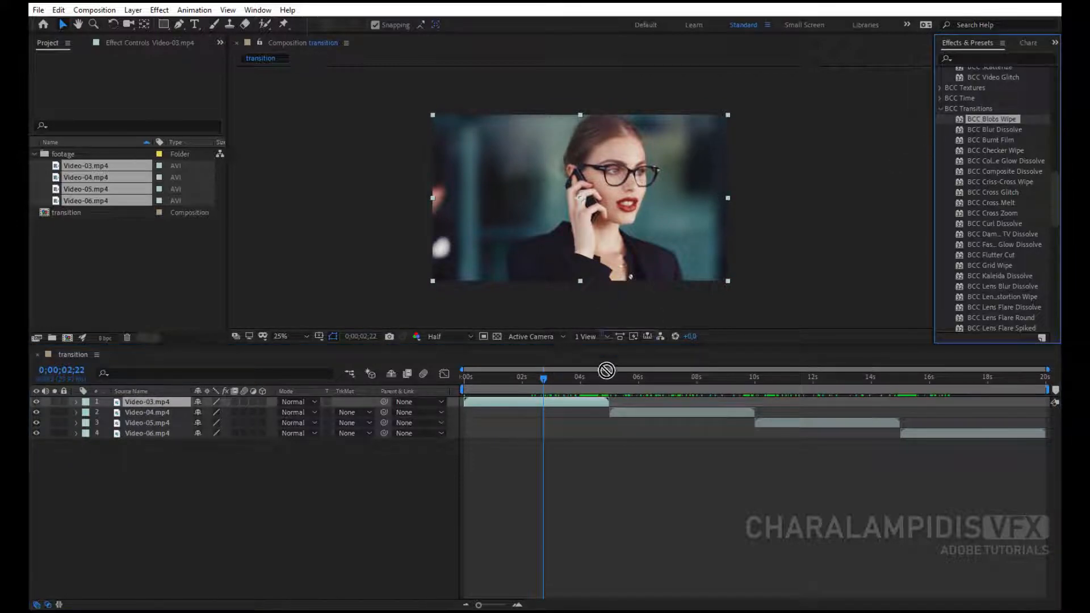
Step: Apply BCC Blobs Wipe to Video-03 and move to the start of the clip
double_click(993, 118)
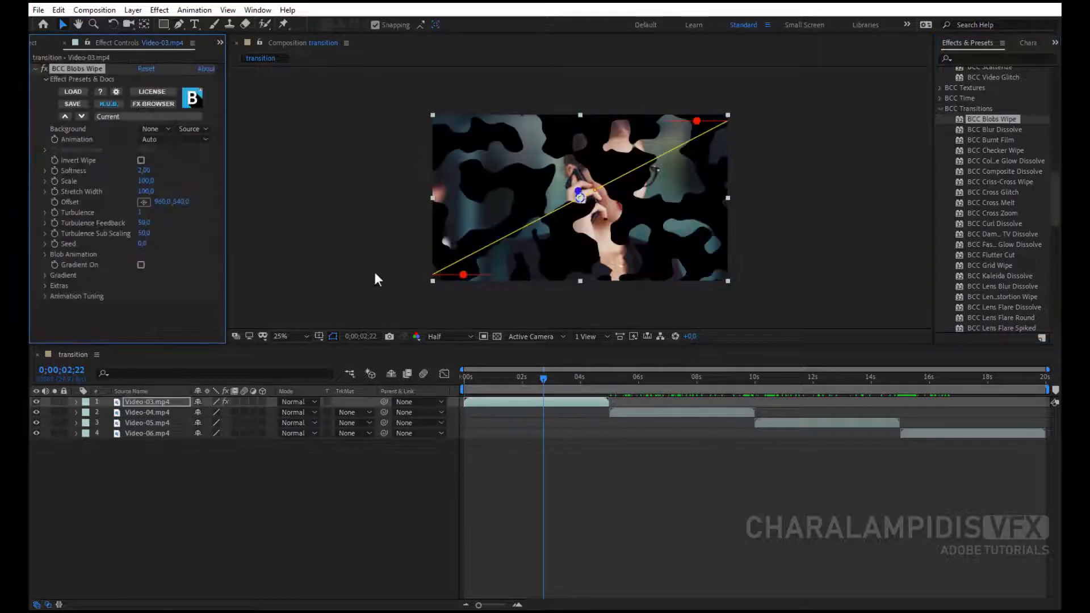
left_click(546, 377)
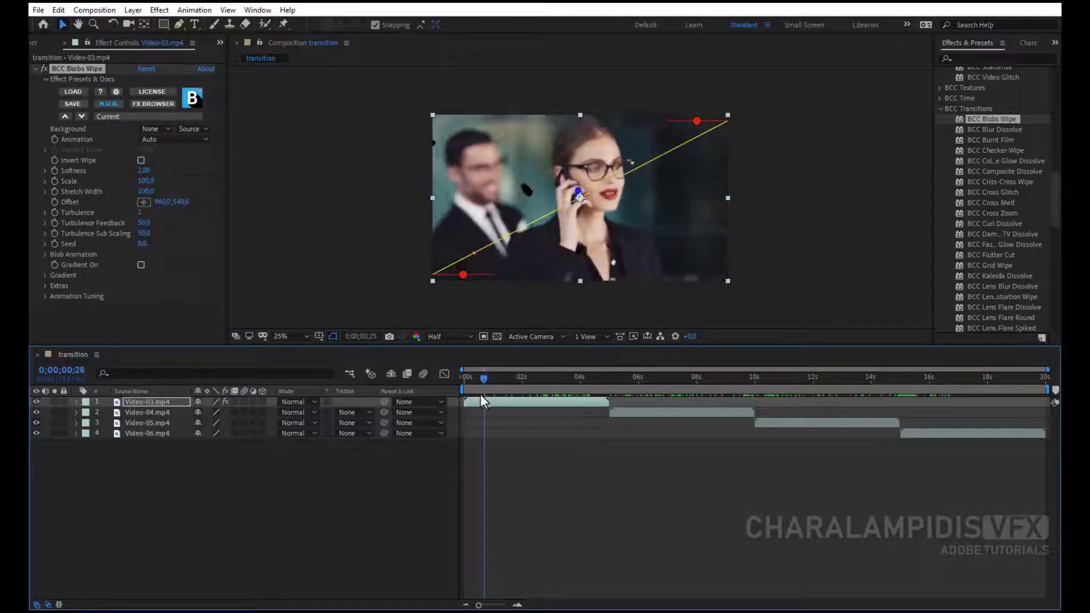
left_click(140, 160)
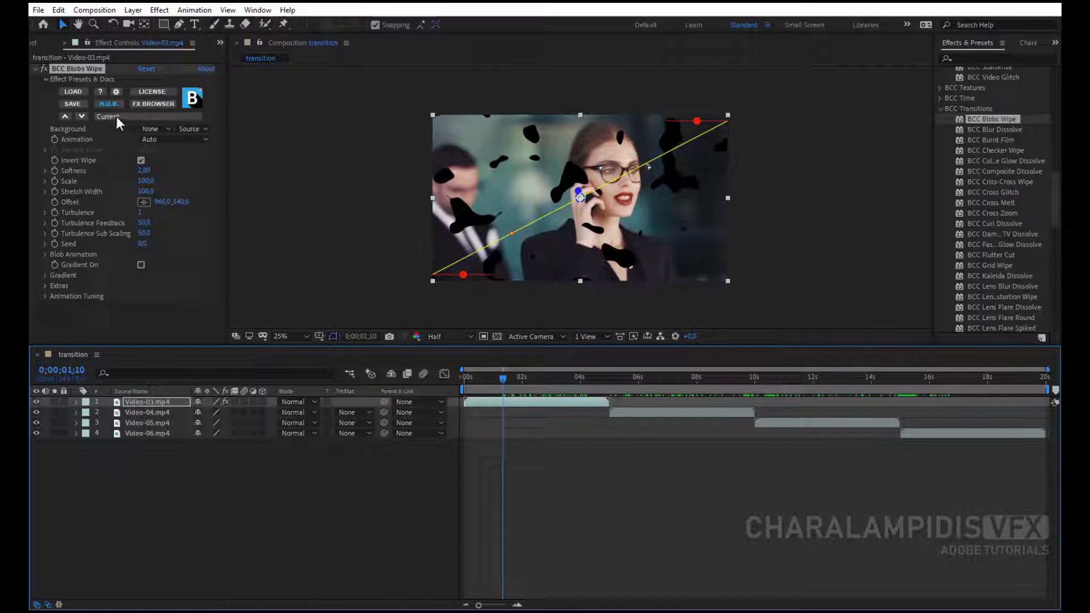
Step: Load the DripDownDD.bsp preset for the Blobs Wipe and launch its FX Browser
left_click(108, 116)
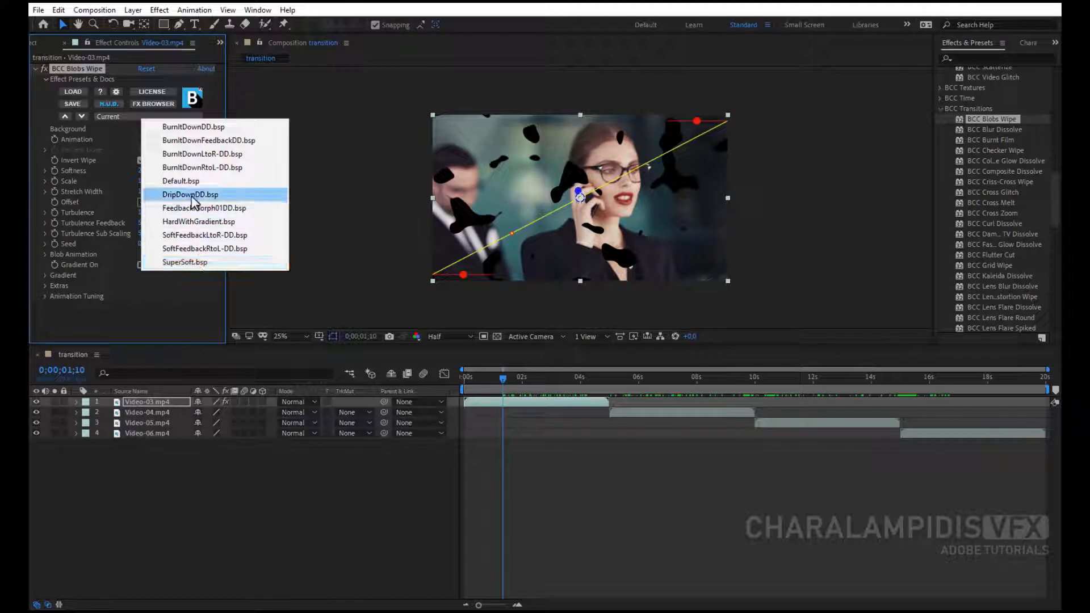
left_click(190, 194)
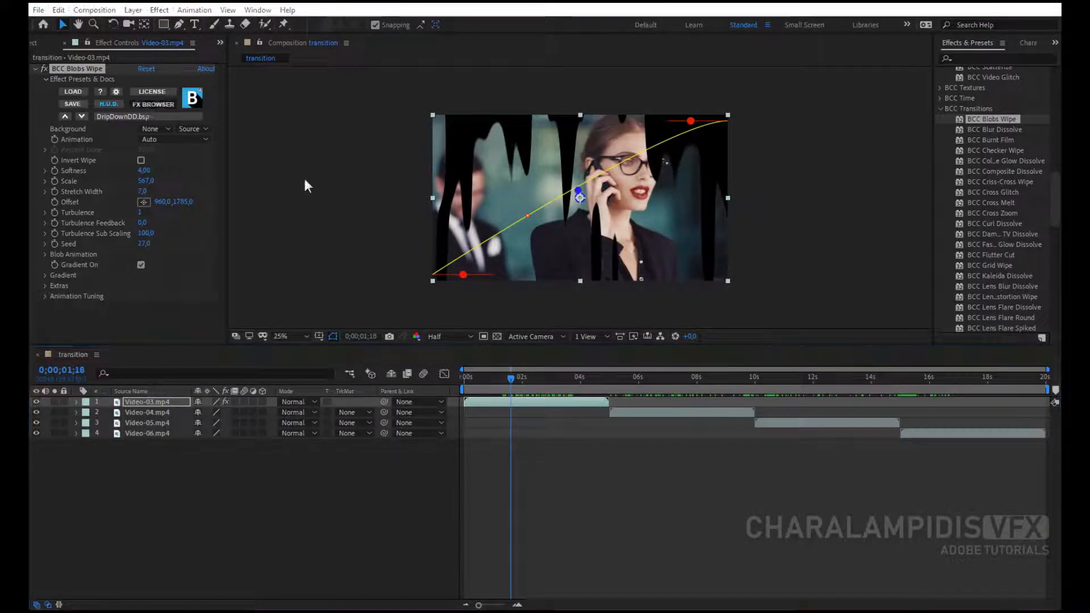
left_click(153, 103)
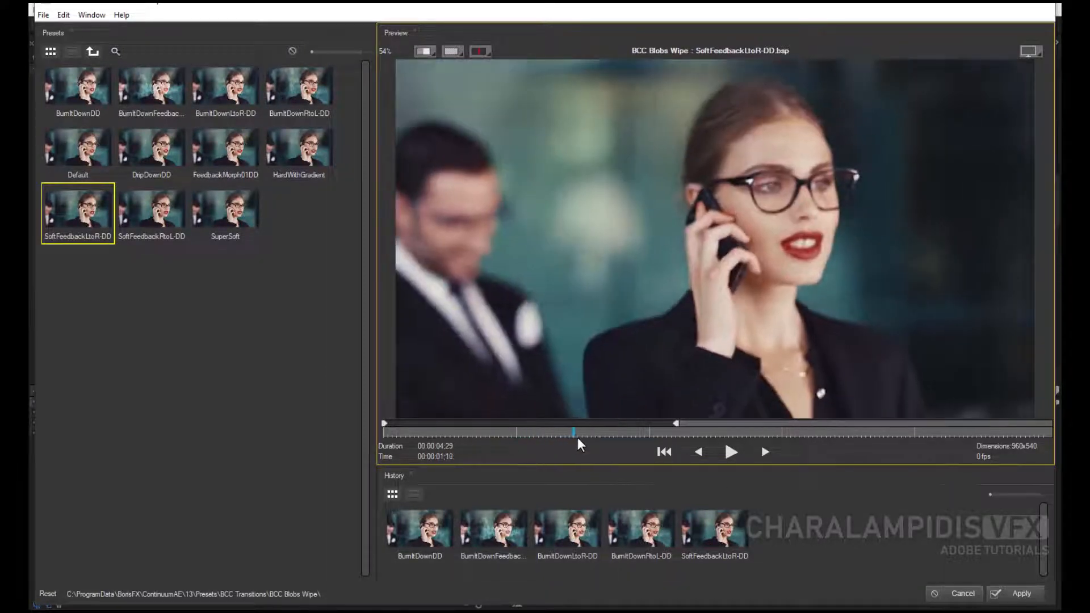
Step: Preview BurnItDownFeedbackDD, BurnItDownLtoR-DD and DripDownDD over a different background, then apply SuperSoft
left_click(151, 89)
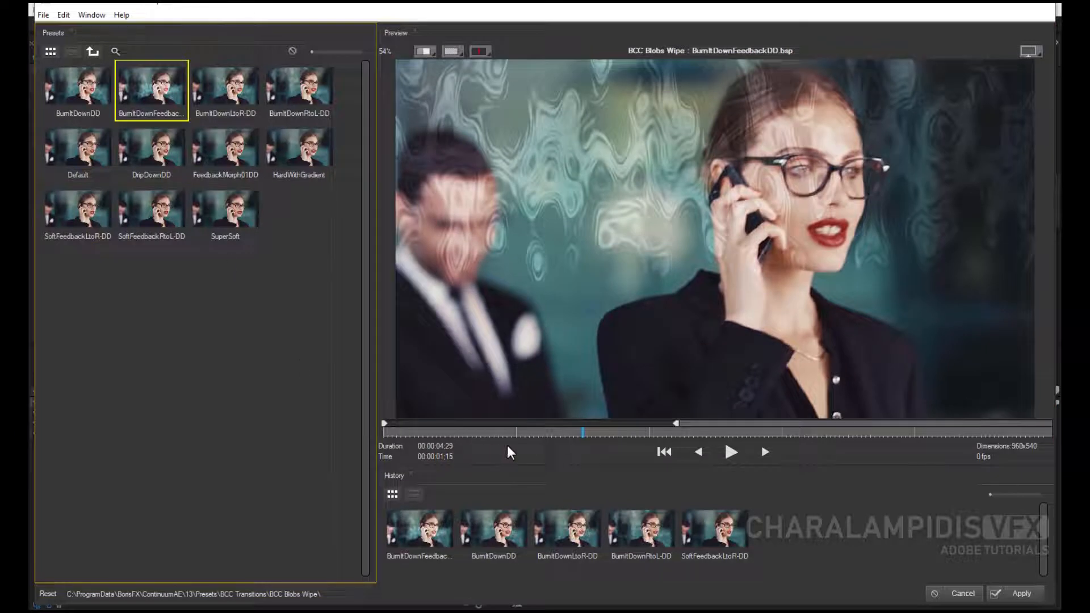
left_click(225, 89)
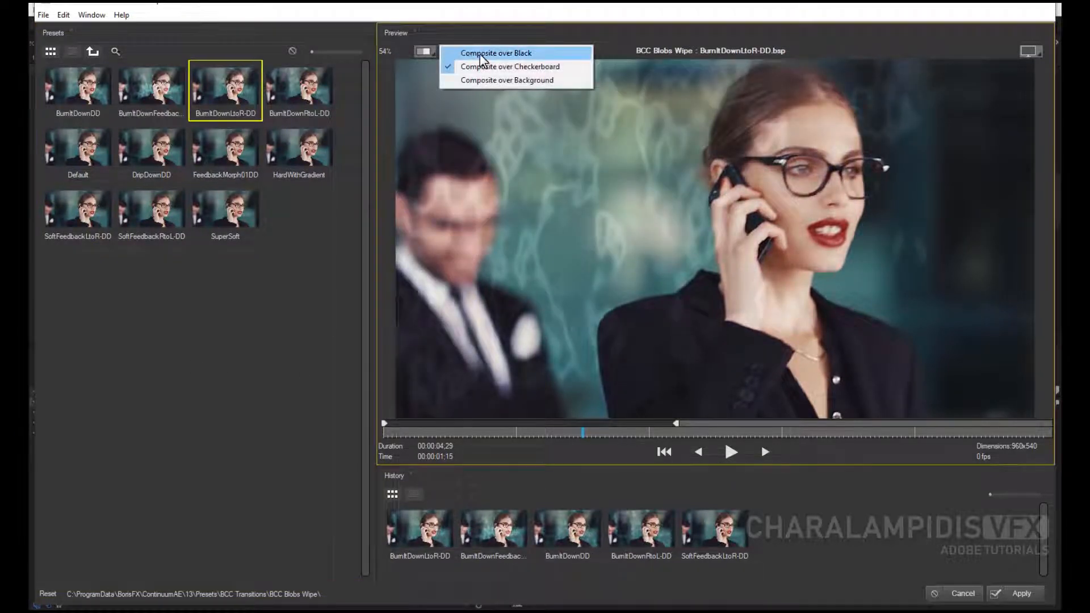
left_click(496, 53)
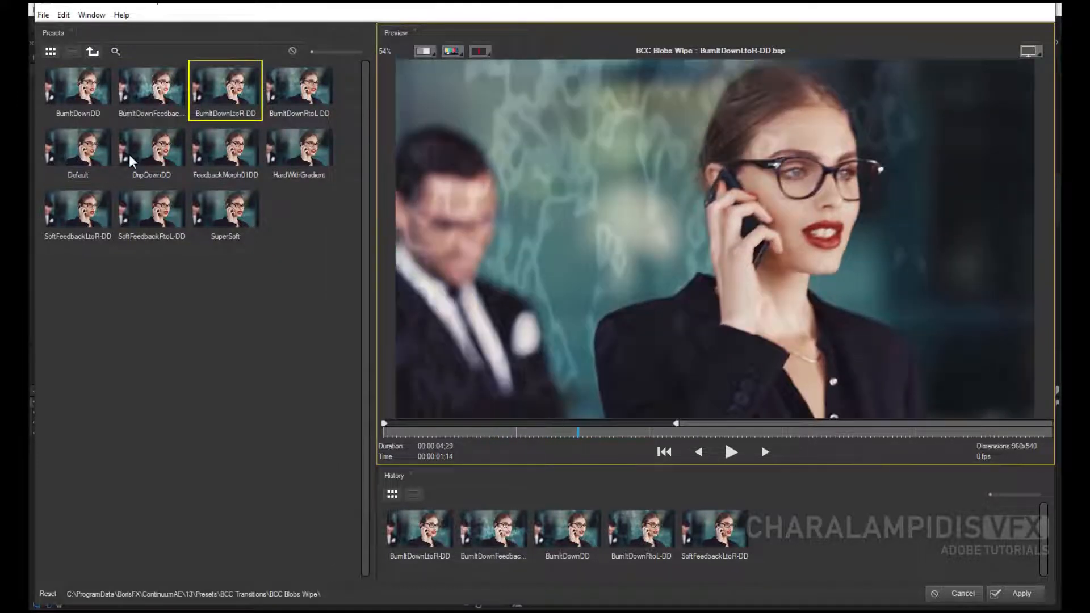
left_click(151, 147)
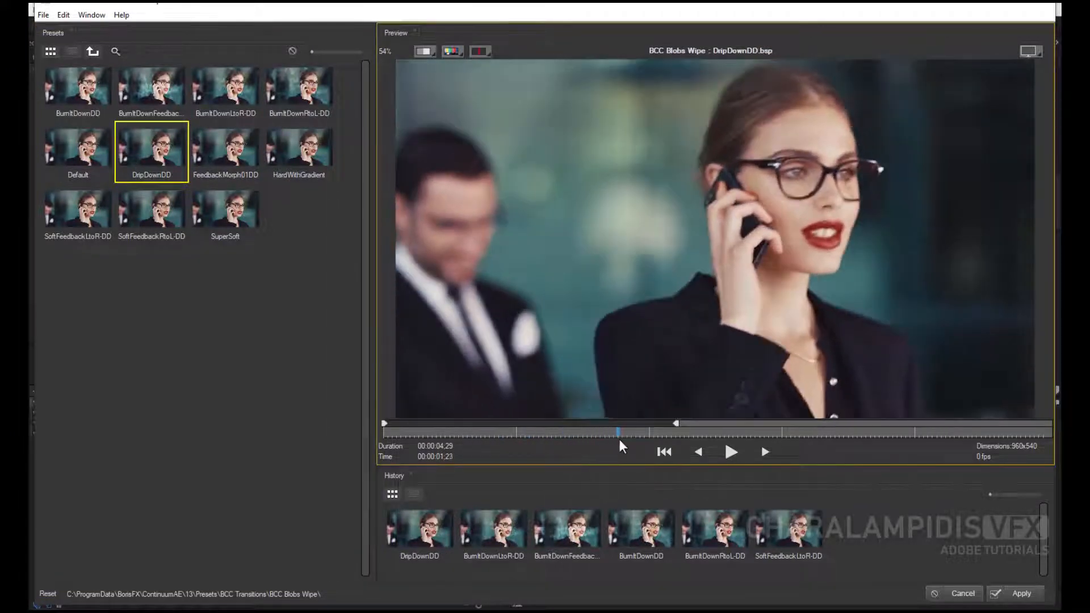
left_click(224, 211)
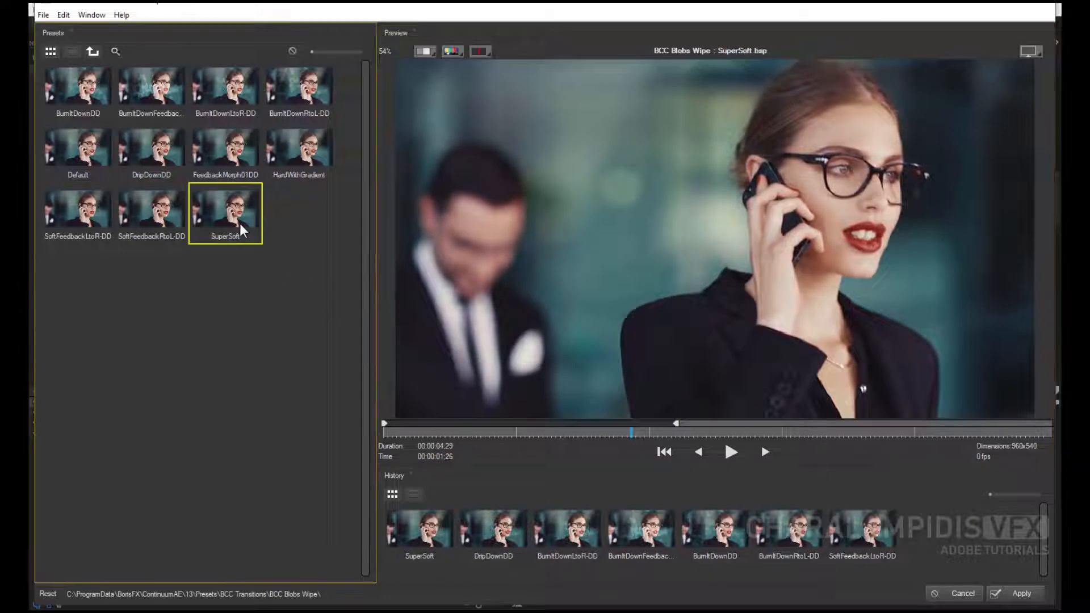
left_click(465, 431)
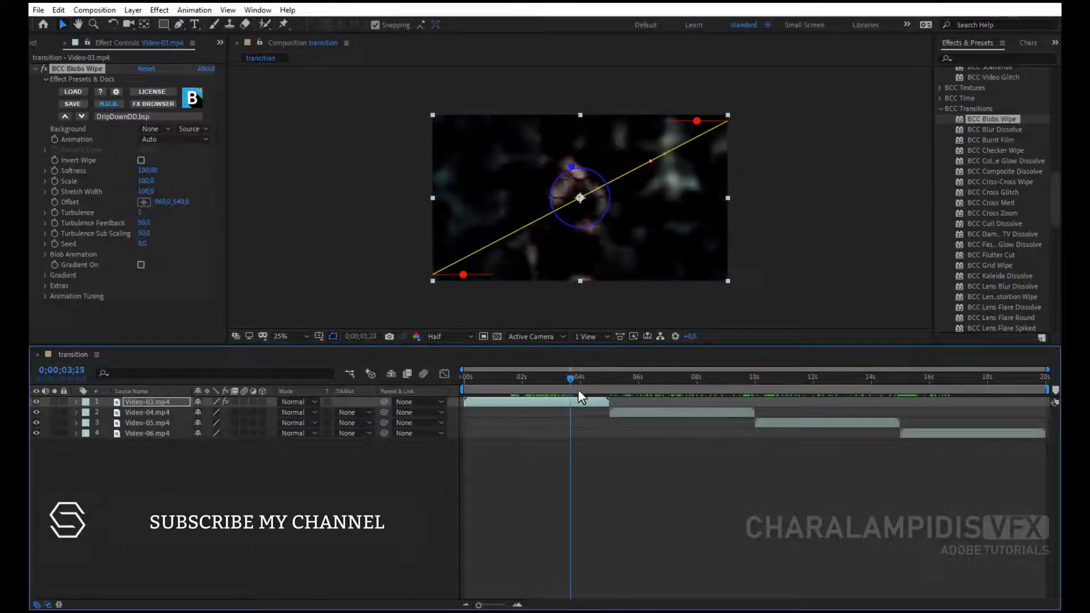
Step: Set Video-03's Blobs Wipe Animation to Pct. Done at 100 percent, then select Video-04
left_click(549, 377)
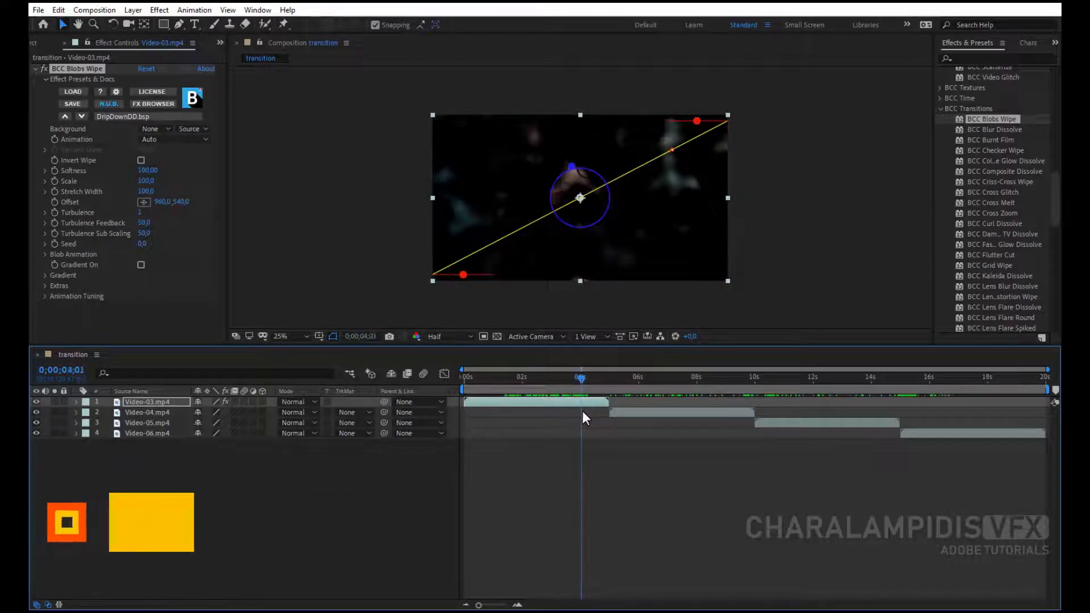
left_click(580, 377)
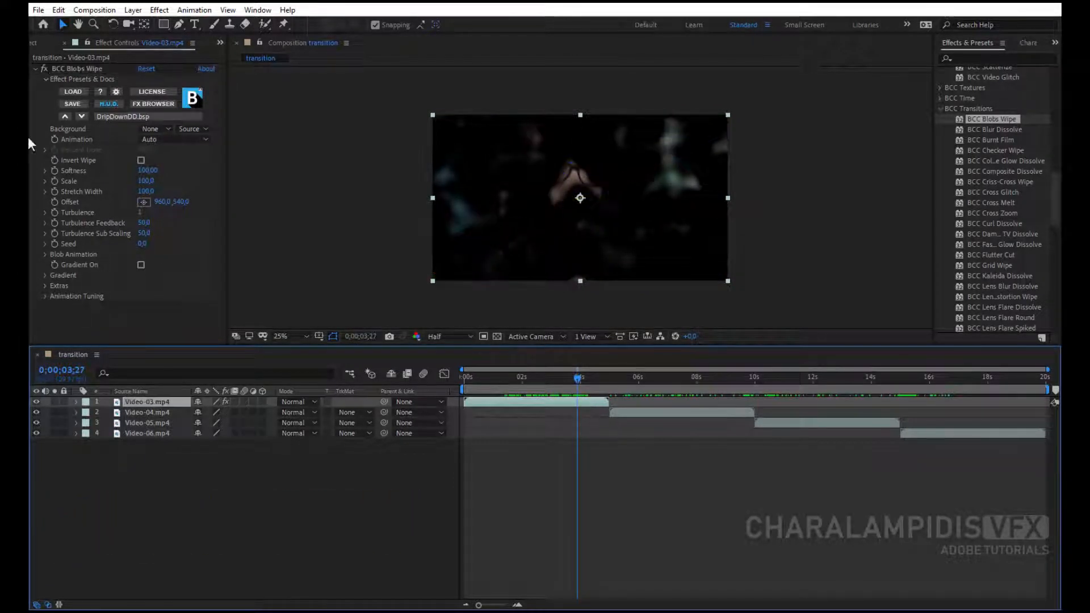
left_click(161, 138)
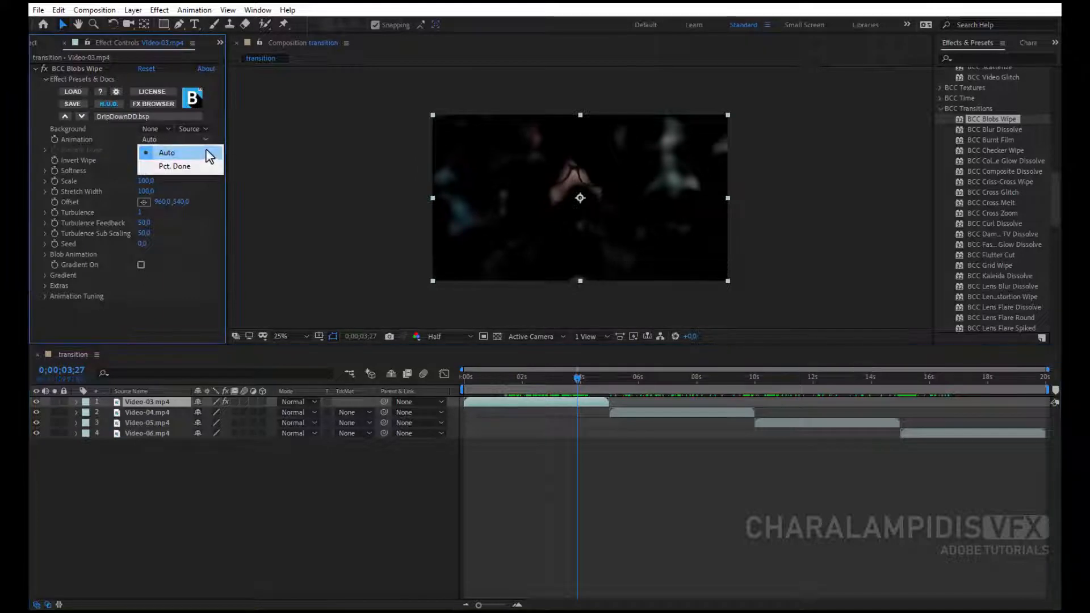
left_click(175, 166)
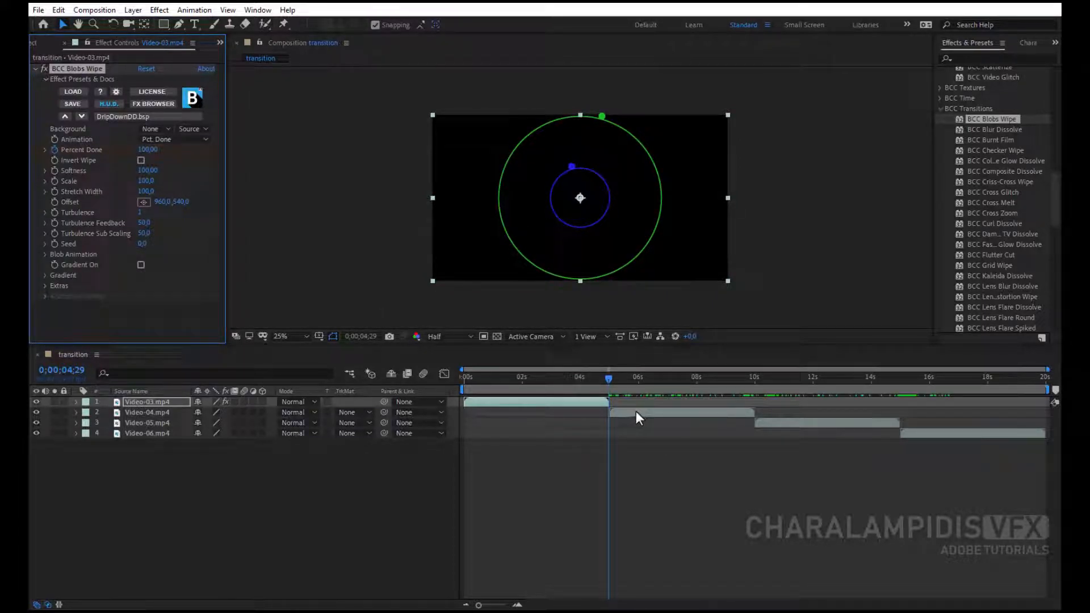
left_click(147, 412)
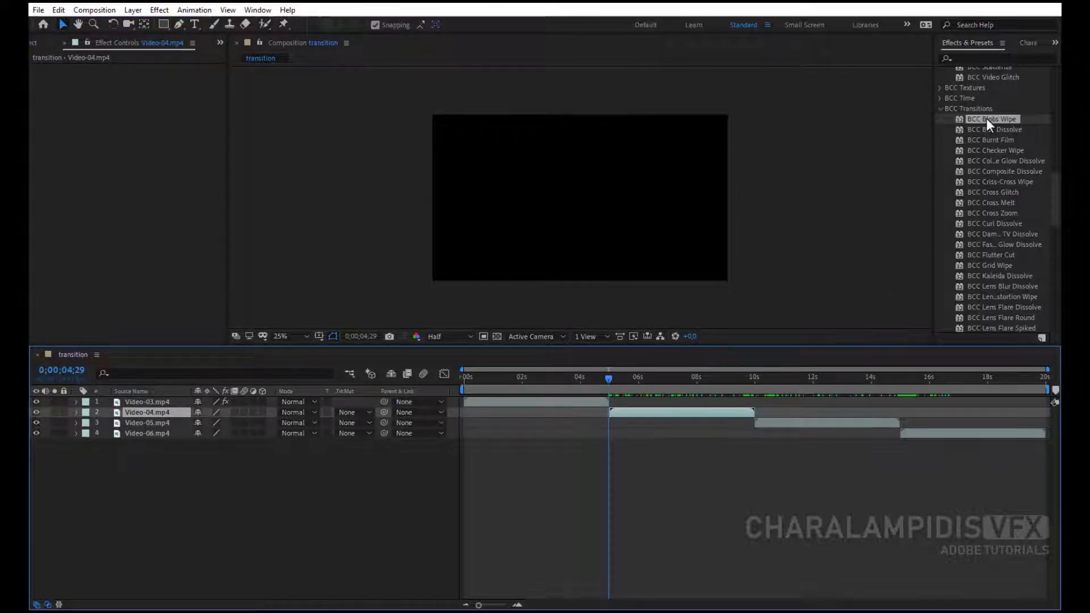
Step: Apply BCC Blobs Wipe to Video-04 with the BurntDownFeedbackDD.bsp preset, driven by Pct. Done at 0
double_click(993, 119)
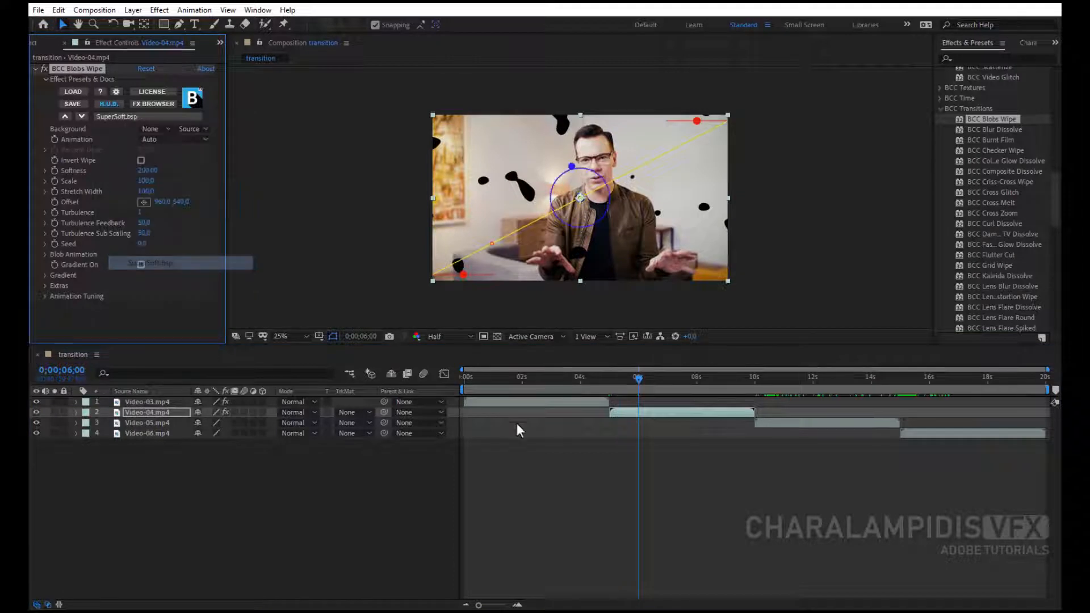
left_click(115, 116)
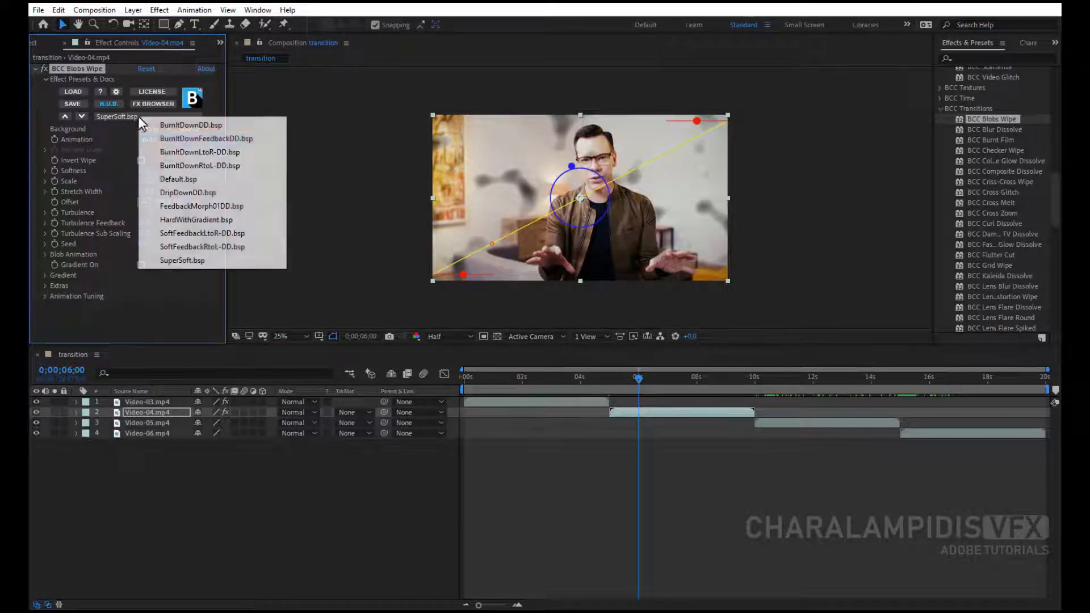
left_click(205, 138)
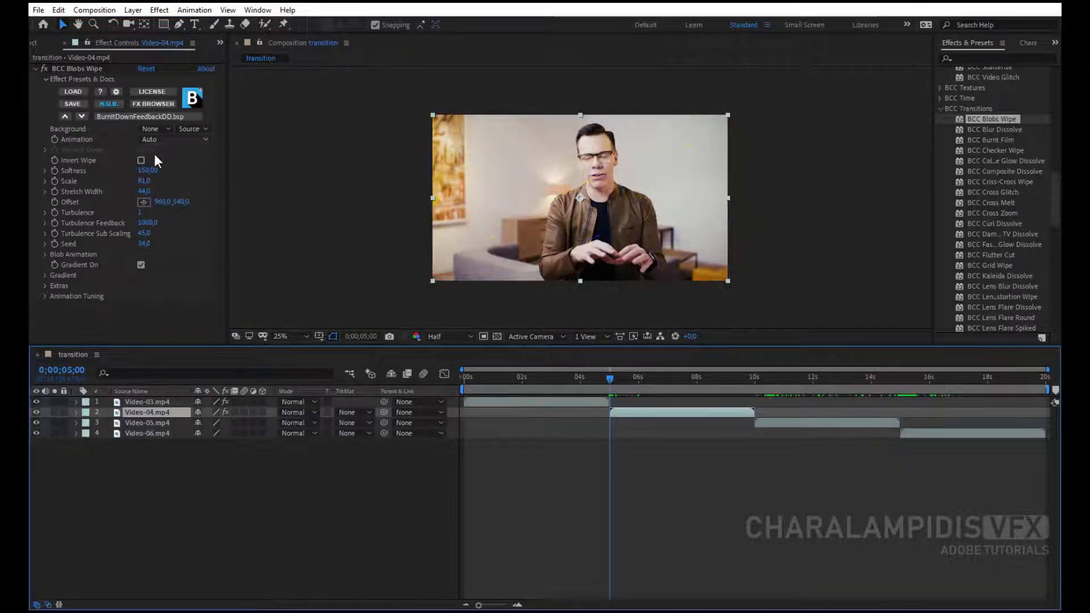
left_click(175, 139)
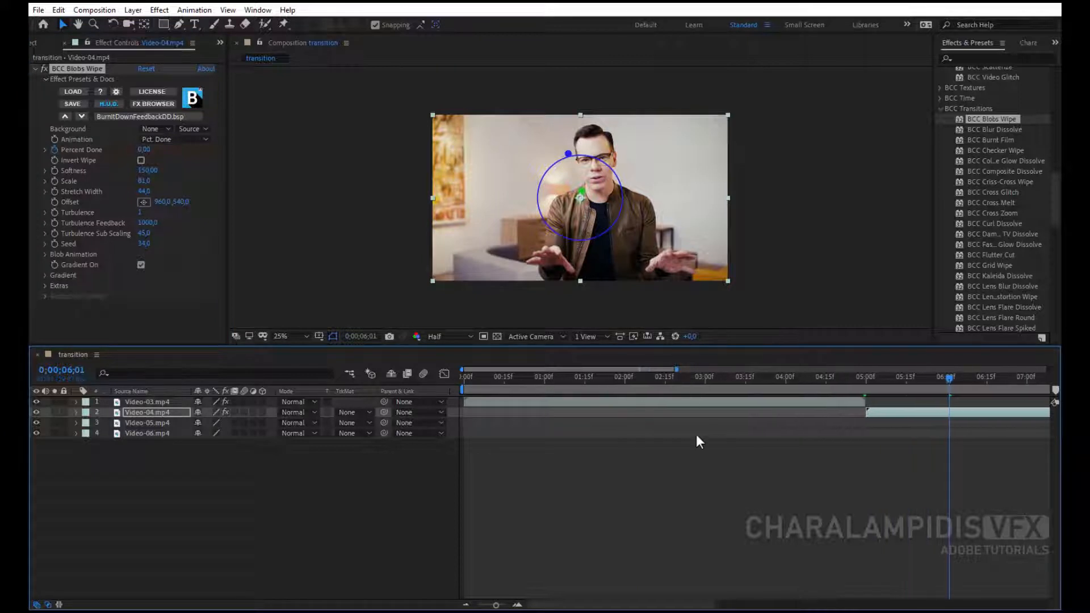
Step: Reveal Video-03's Percent Done keyframes, check a mid-transition frame and raise the blob Scale
left_click(148, 401)
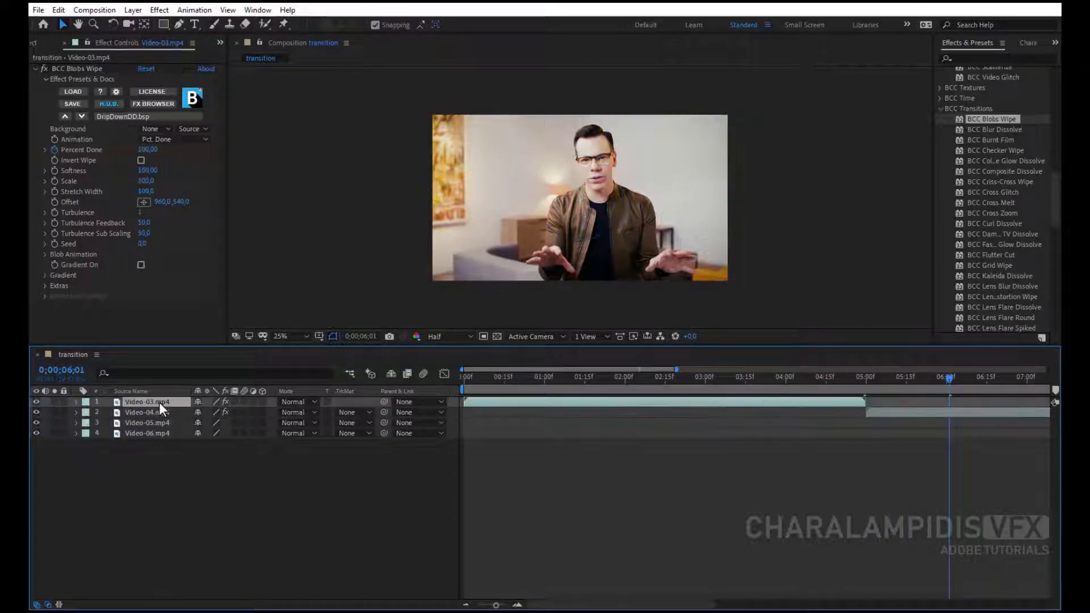
key("u")
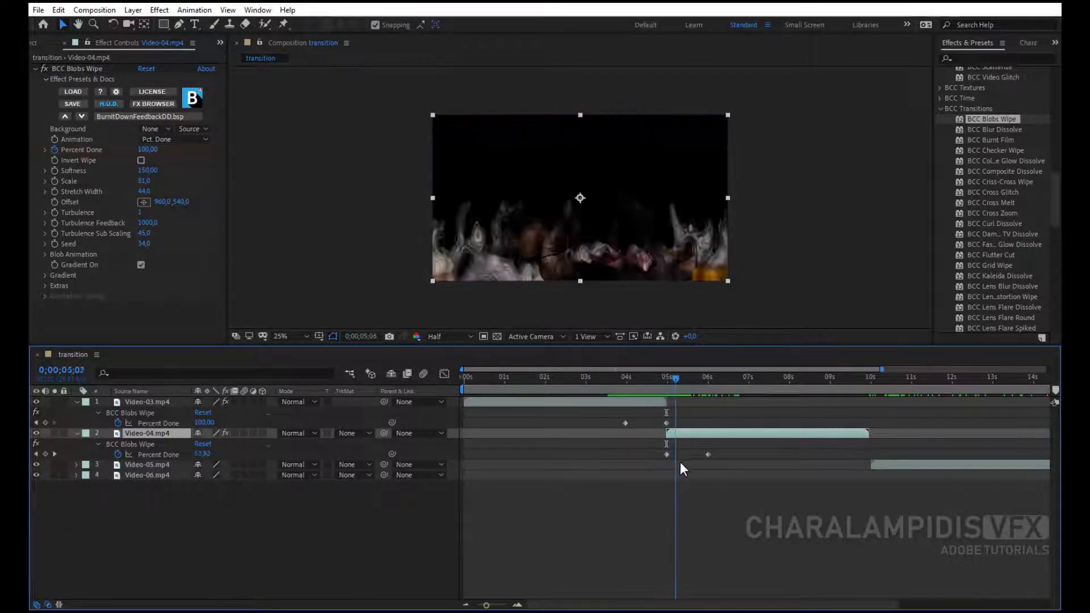
left_click(691, 377)
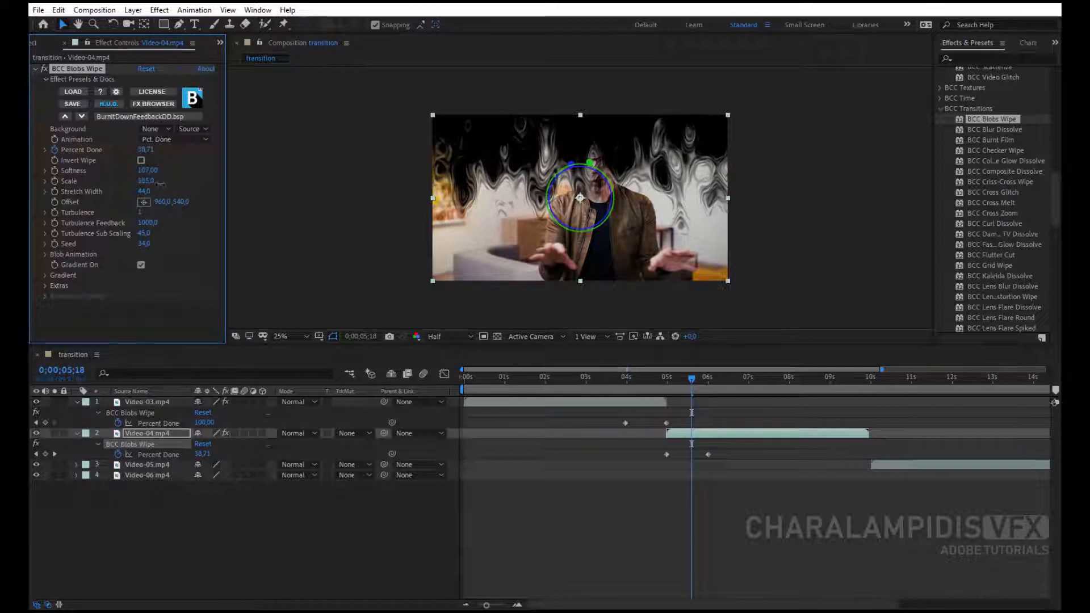
left_click_drag(147, 181, 138, 180)
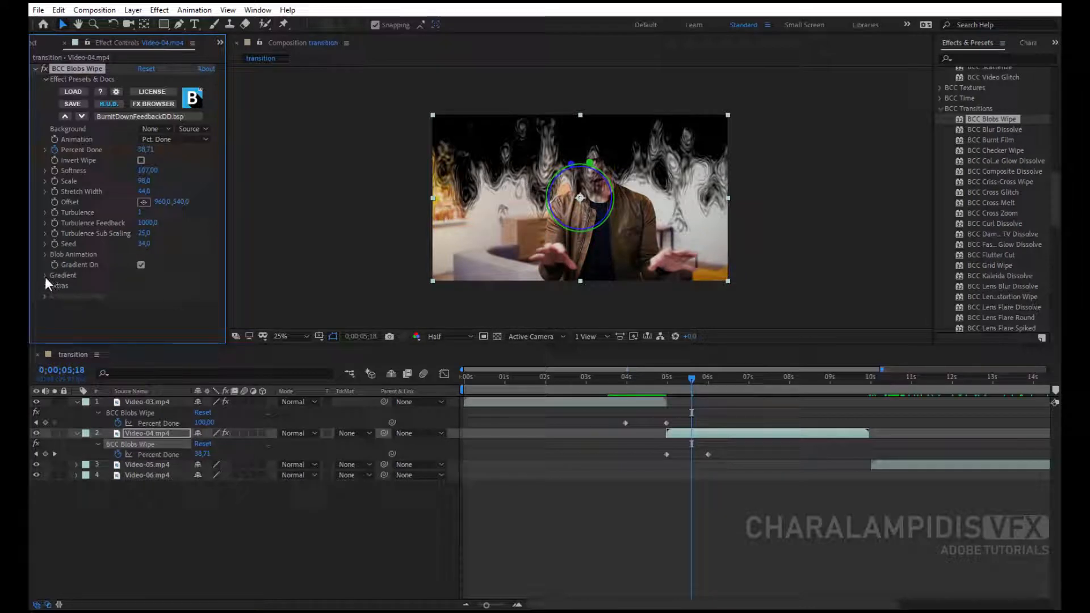
left_click(45, 275)
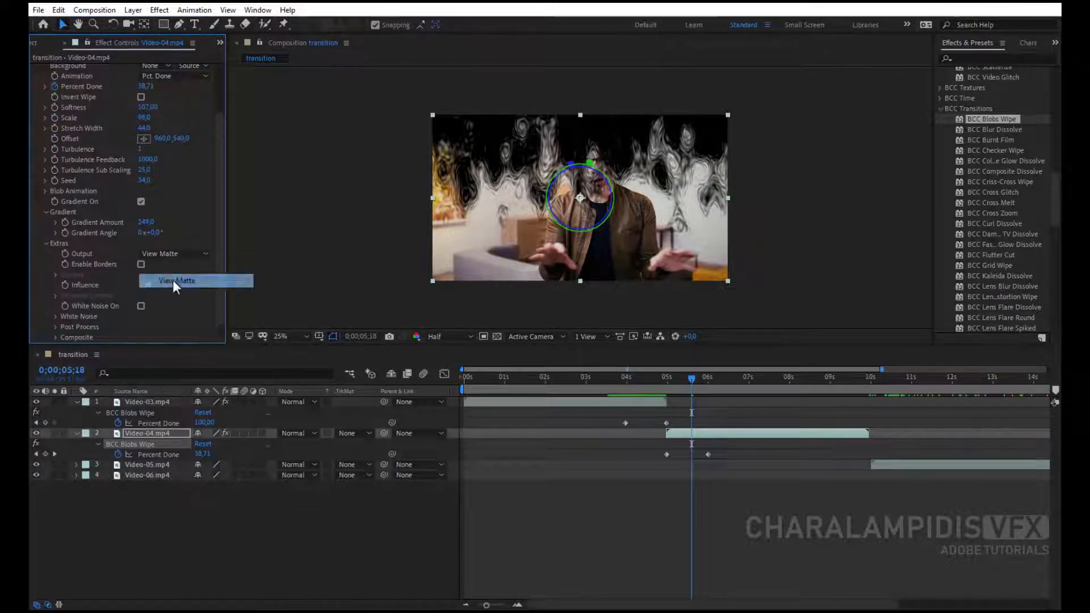
Step: Try the Extras Output modes, keep Mult. Alpha and turn White Noise On for Video-04's wipe
left_click(174, 253)
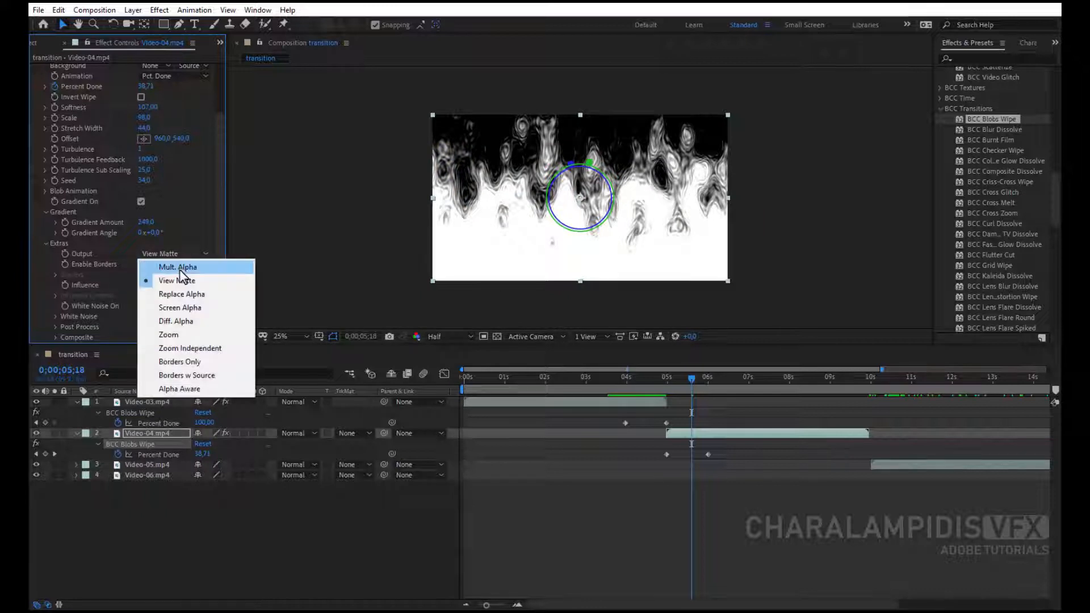
left_click(178, 267)
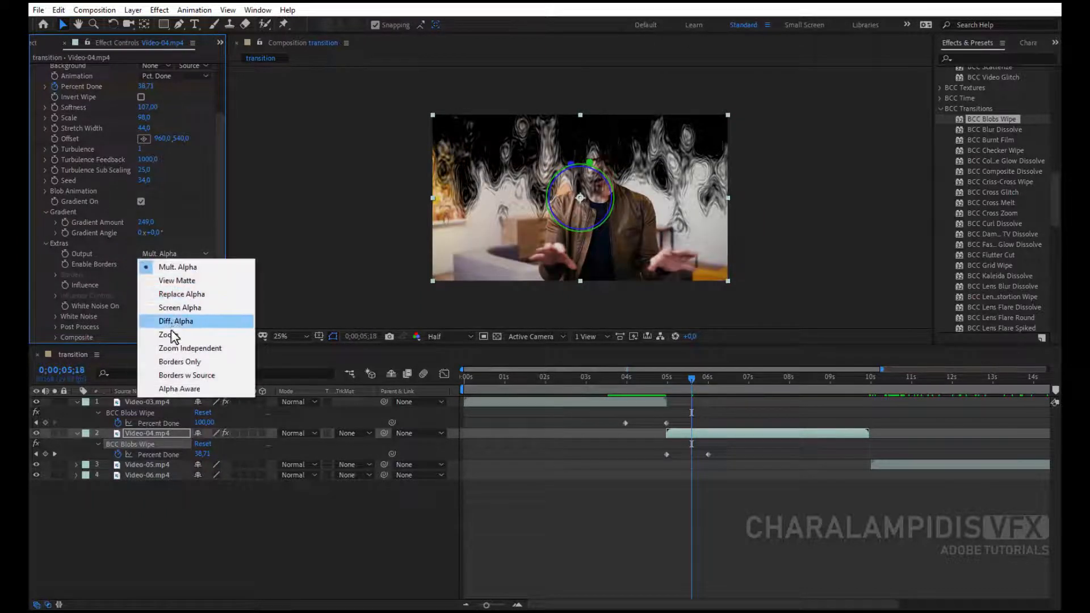
left_click(168, 334)
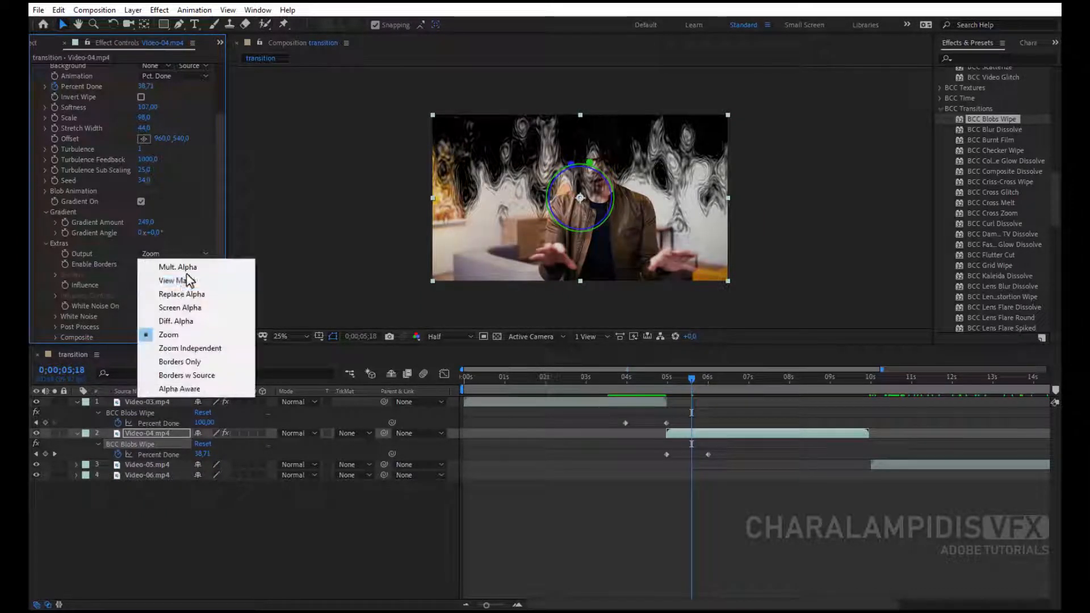
left_click(179, 308)
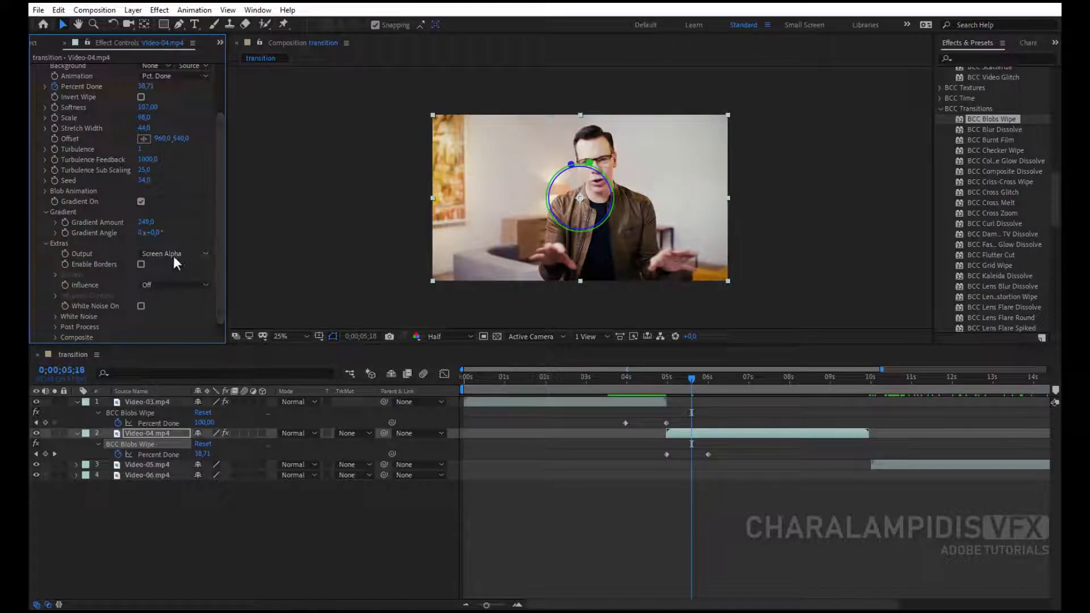
left_click(173, 253)
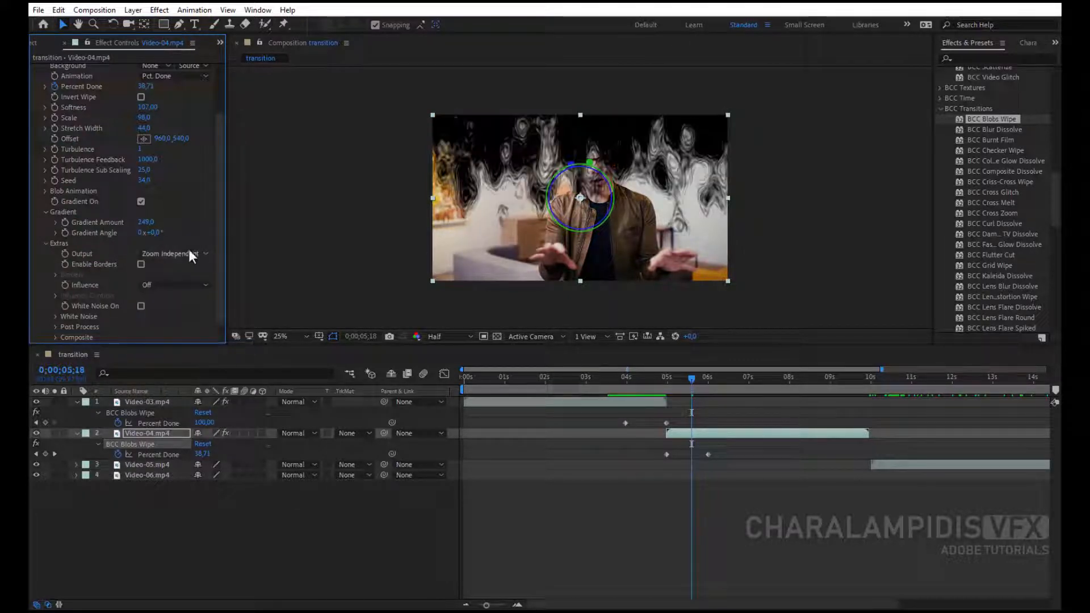
left_click(174, 253)
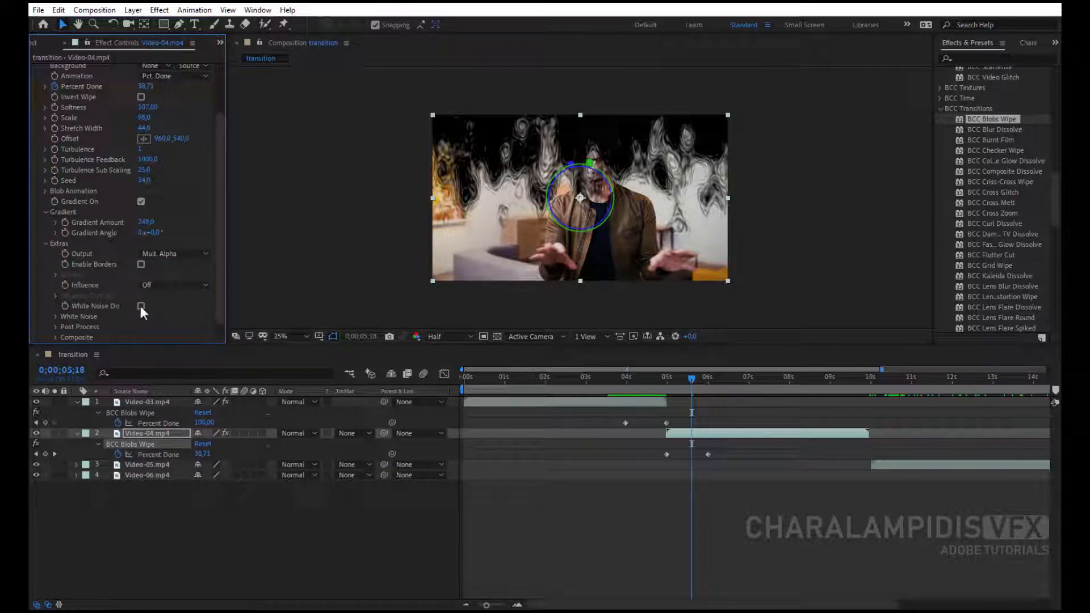
left_click(140, 305)
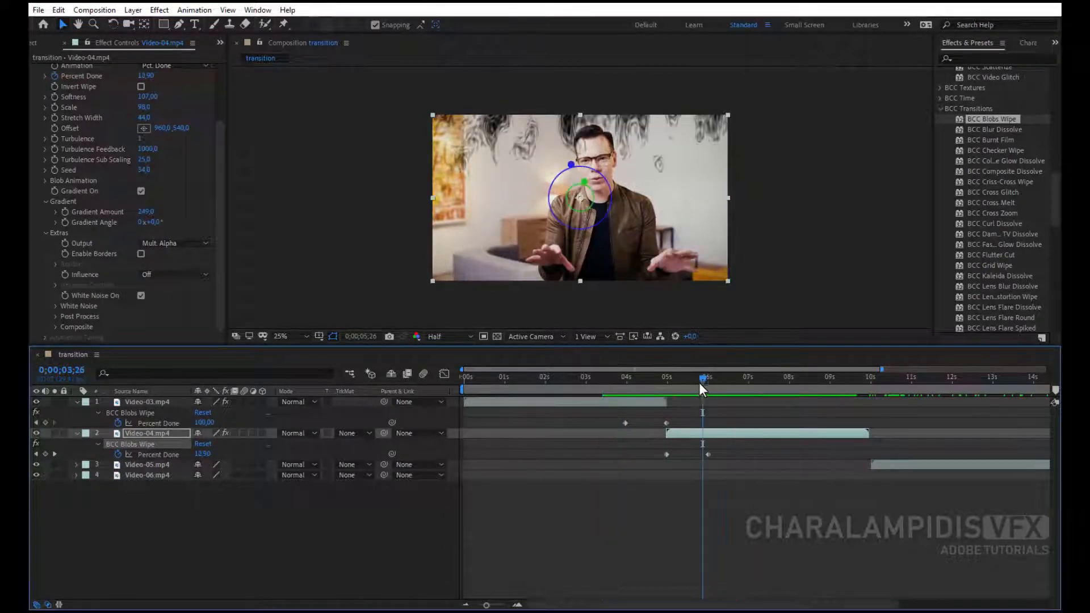
left_click(859, 378)
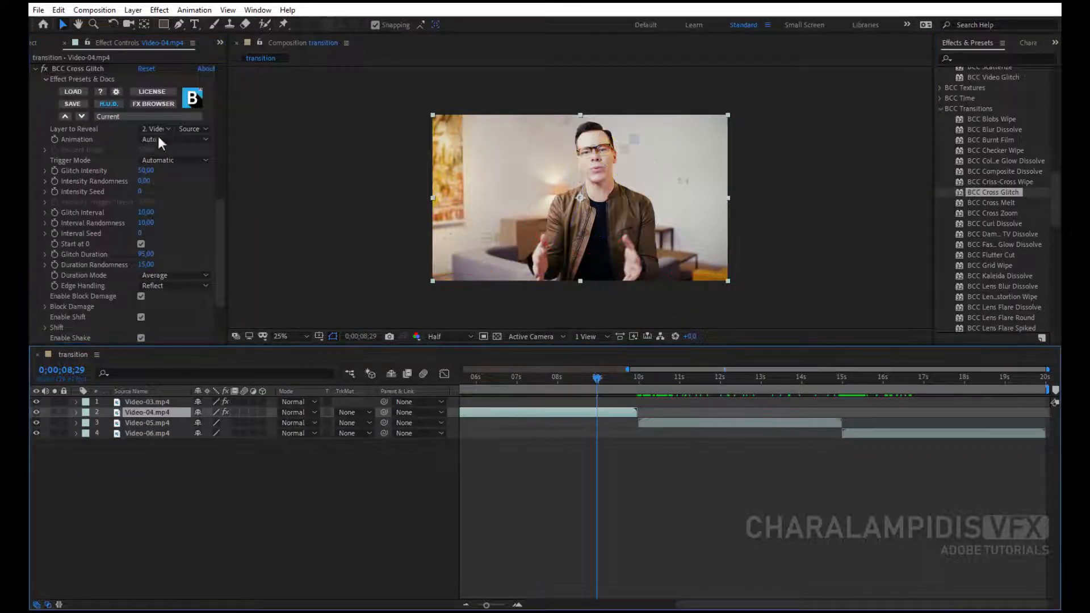
Step: Drive Video-04's Cross Glitch by Pct. Done, keyframe it at 0 and move to the Video-04/Video-05 cut
left_click(157, 138)
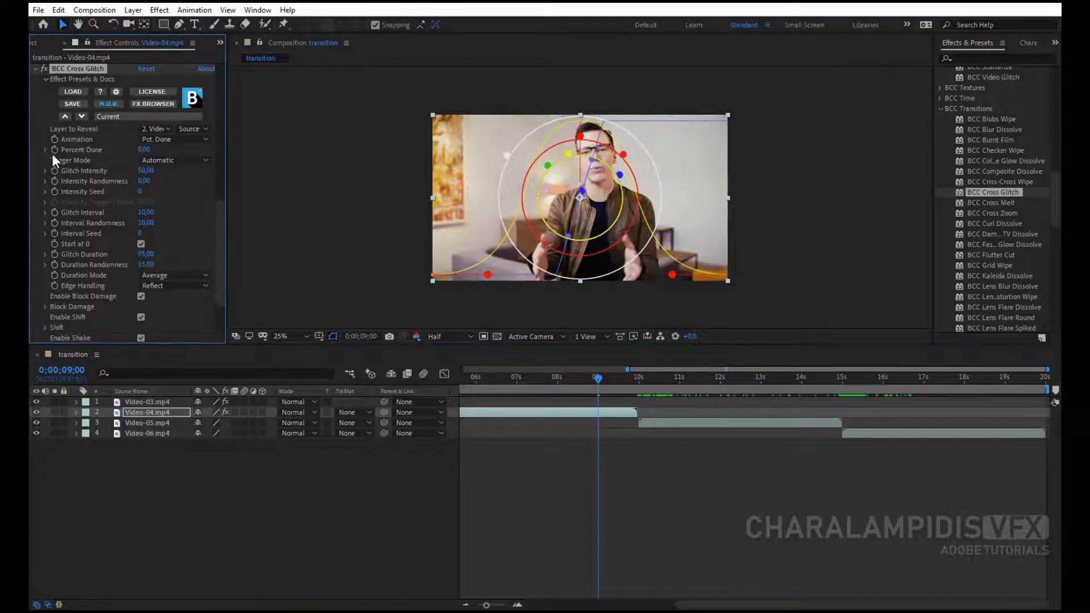
left_click(643, 390)
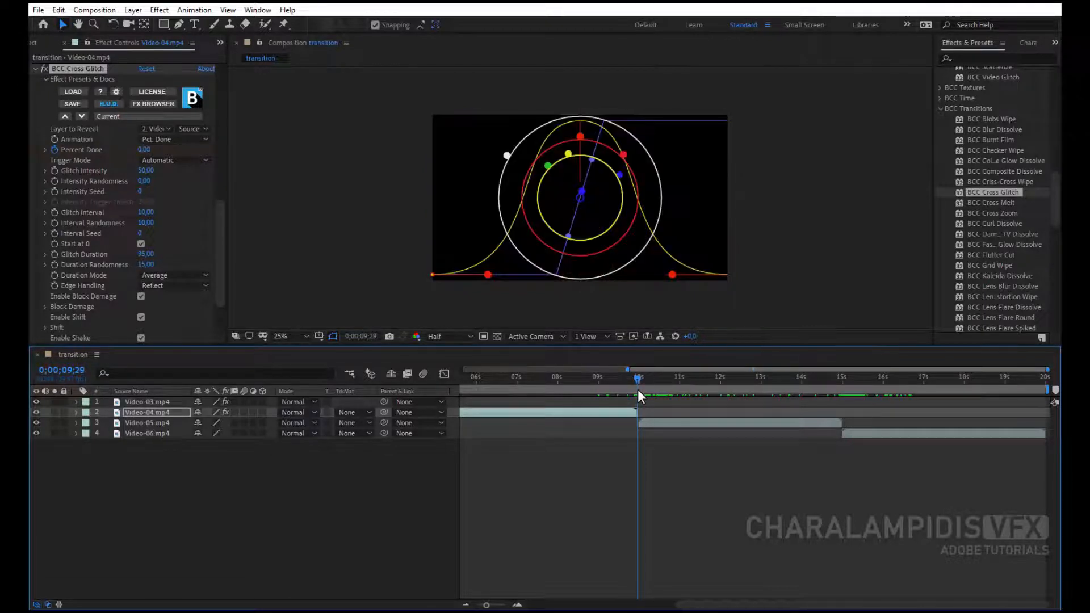
left_click(638, 377)
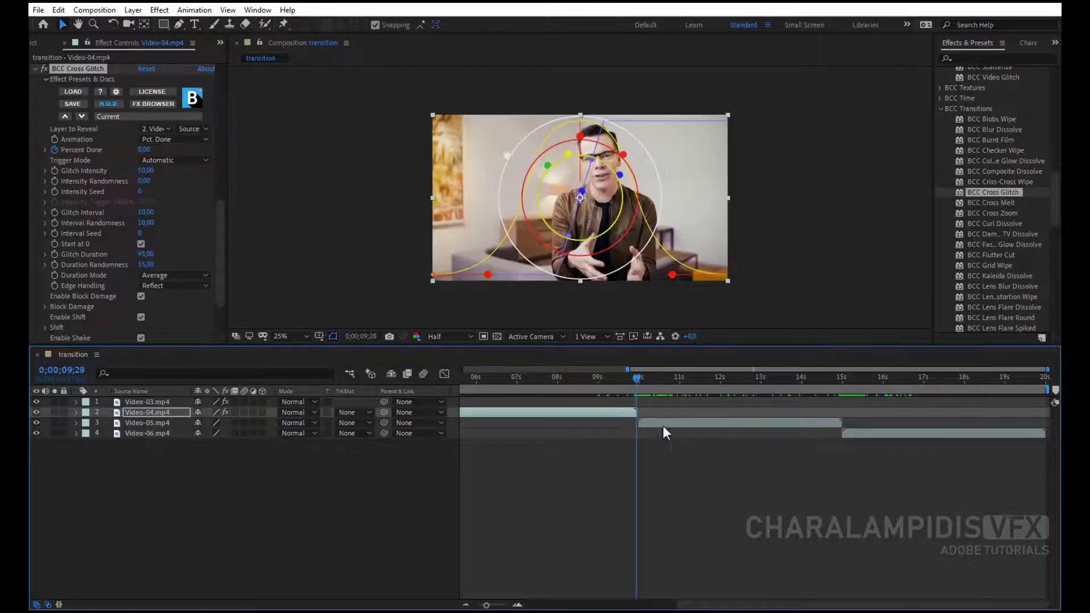
left_click(147, 423)
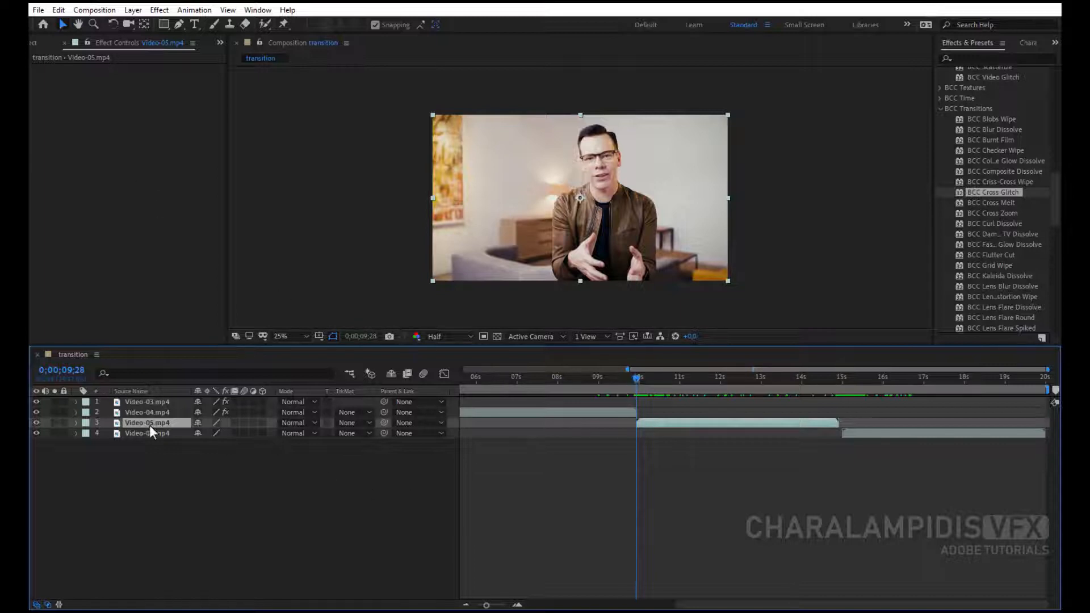
Step: Set Video-05's Cross Glitch to Pct. Done, keyframed at the cut and dropping to 0 around 10:23
left_click(146, 411)
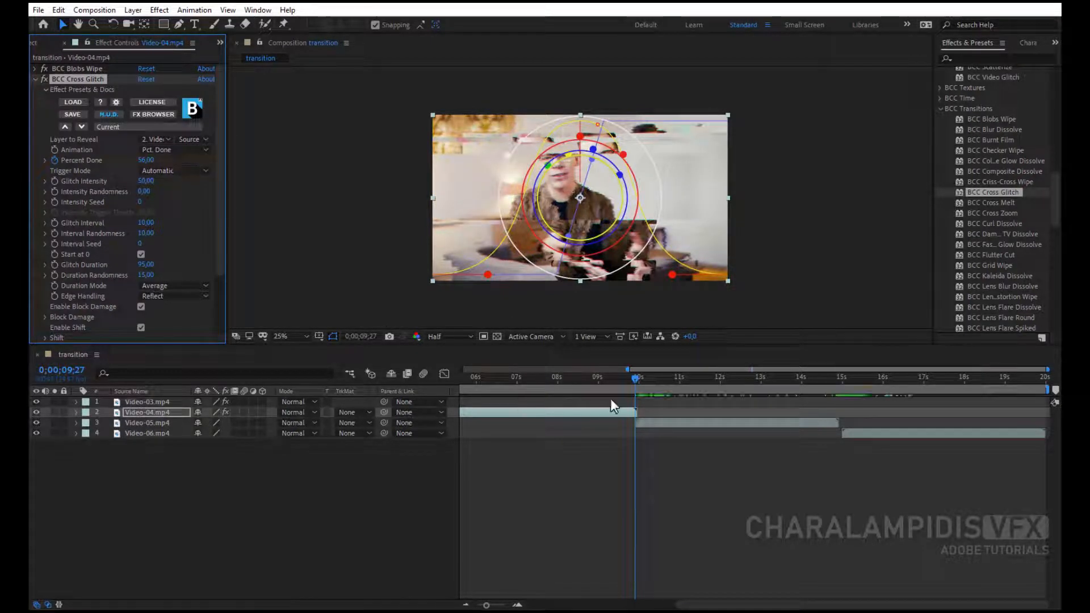
left_click(638, 377)
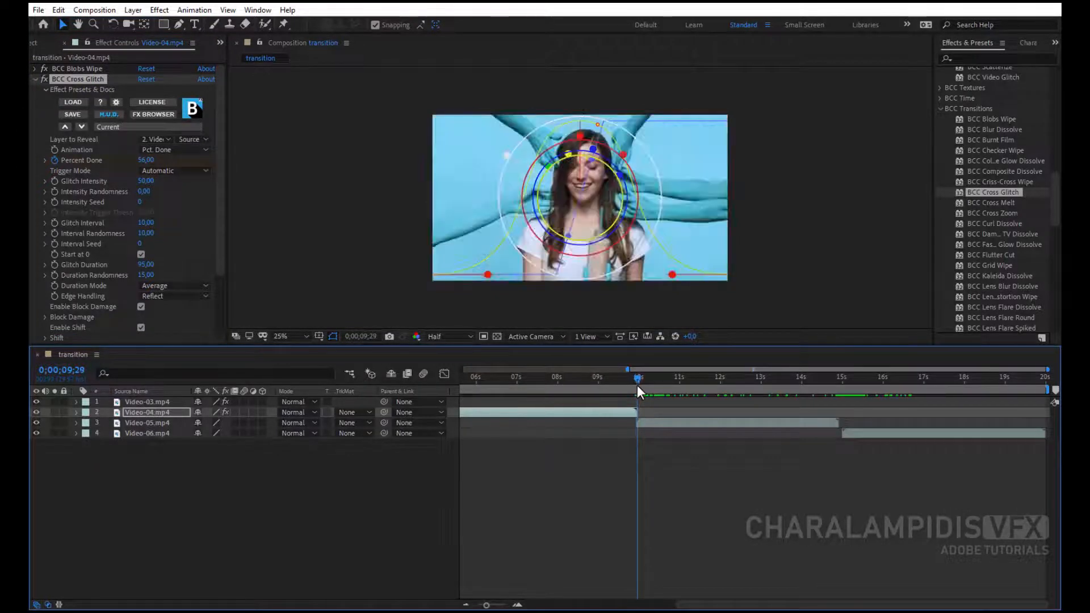
left_click(148, 422)
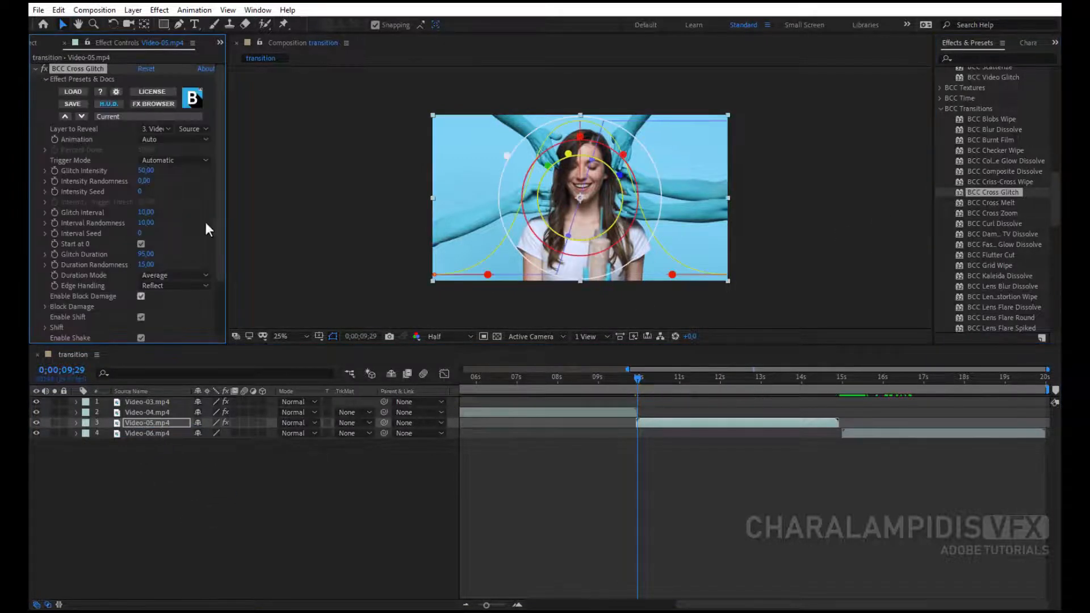
left_click(174, 138)
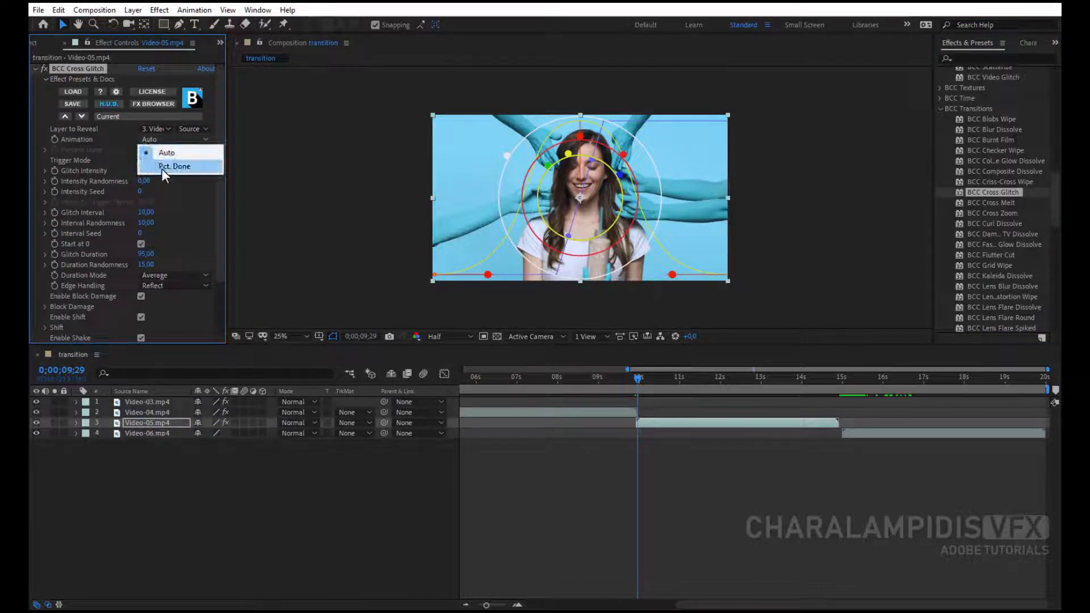
left_click(175, 165)
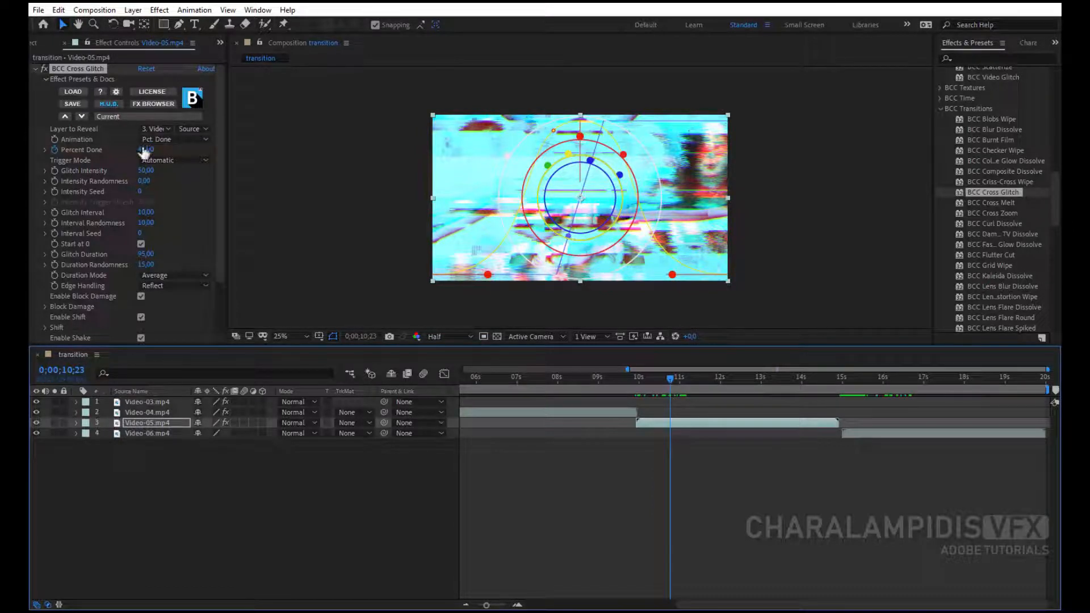
left_click(147, 150)
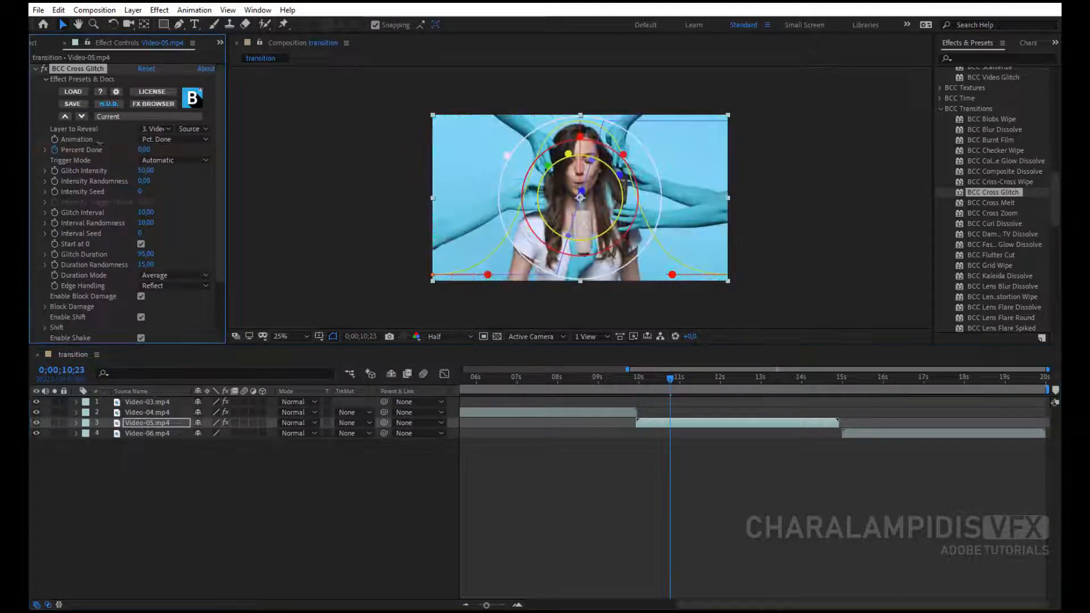
left_click(577, 389)
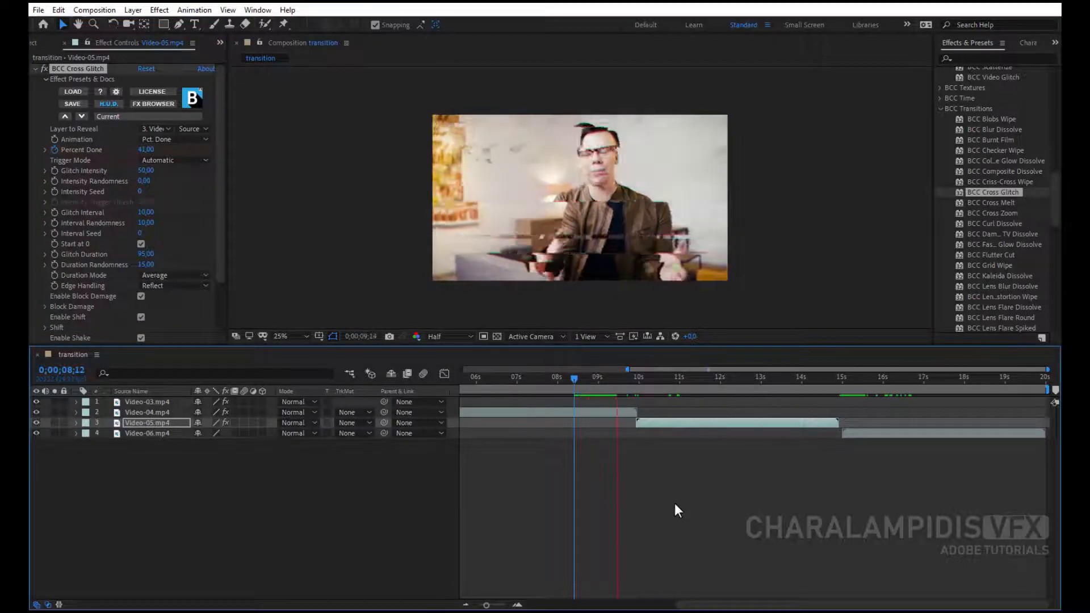
Step: Apply BCC Grid Wipe to Video-05 near its end, Animation set to Pct. Done, Percent Done keyframed to 100
left_click(807, 378)
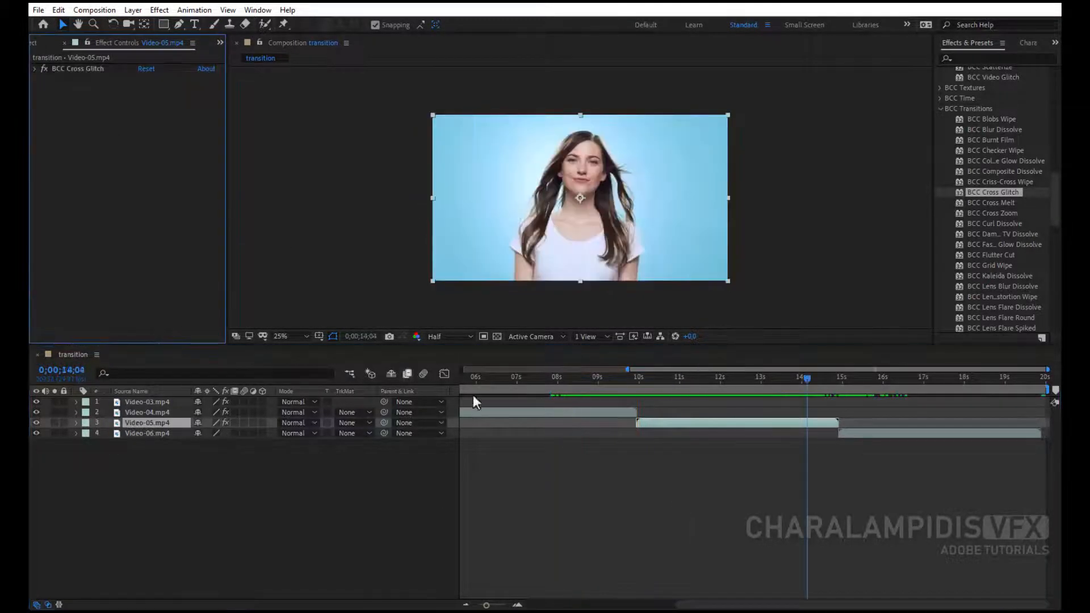
scroll("down", 3)
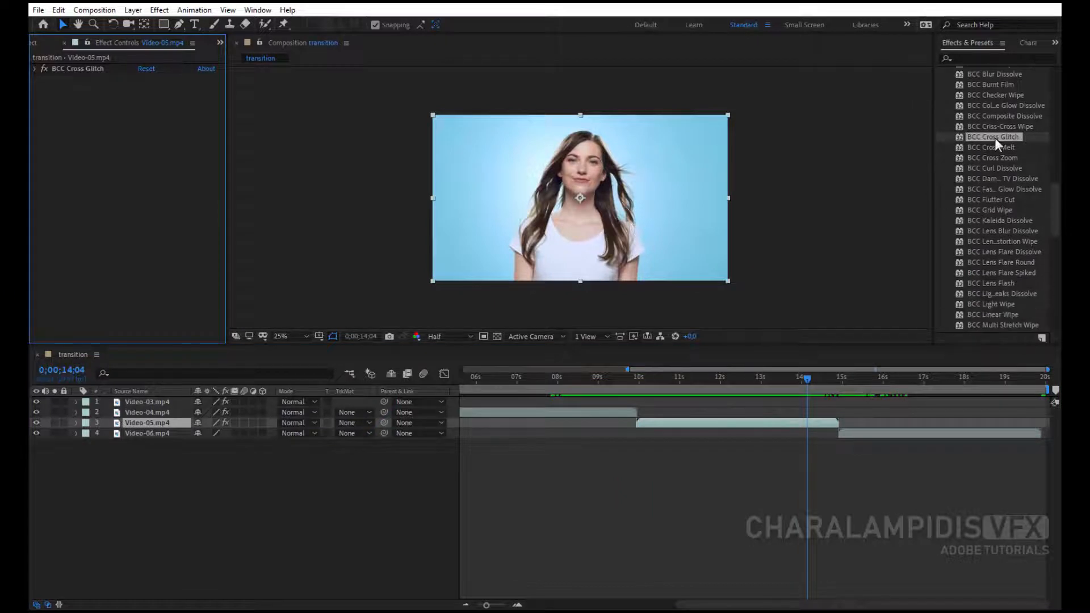
scroll("down", 3)
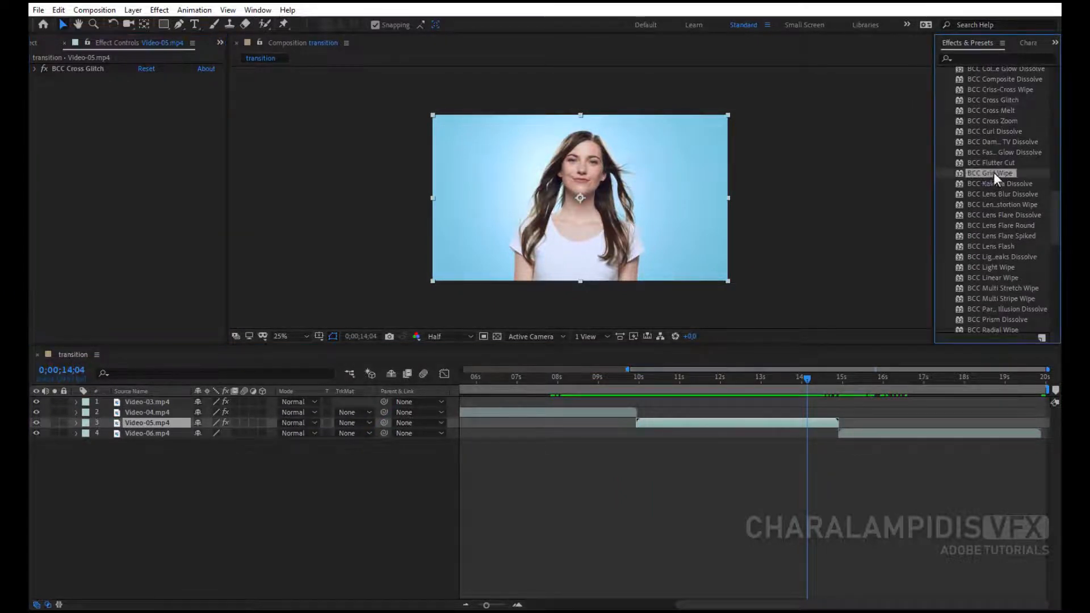
double_click(990, 173)
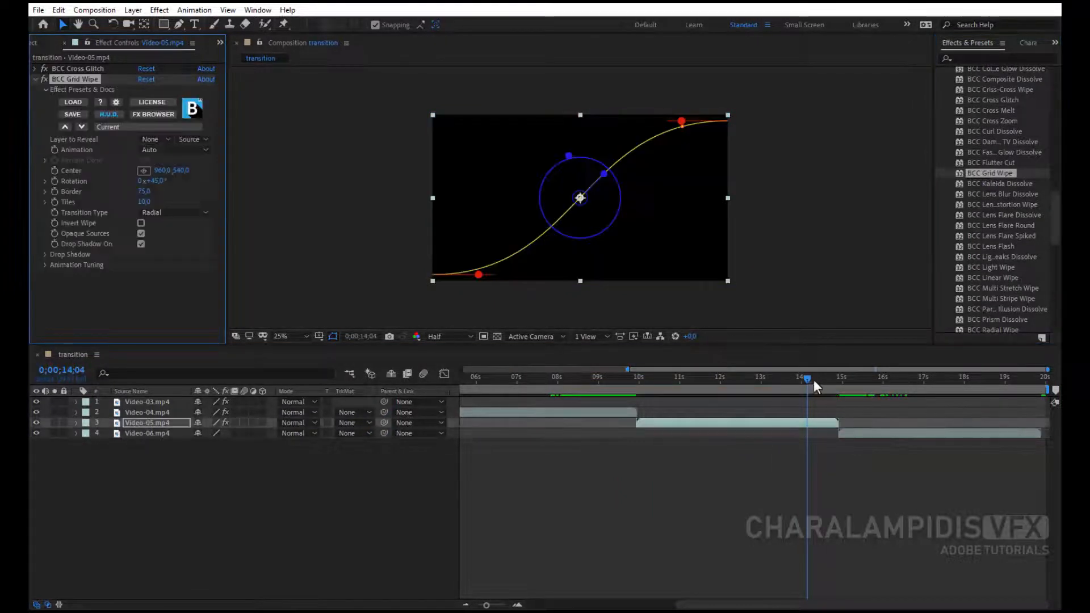
left_click(809, 377)
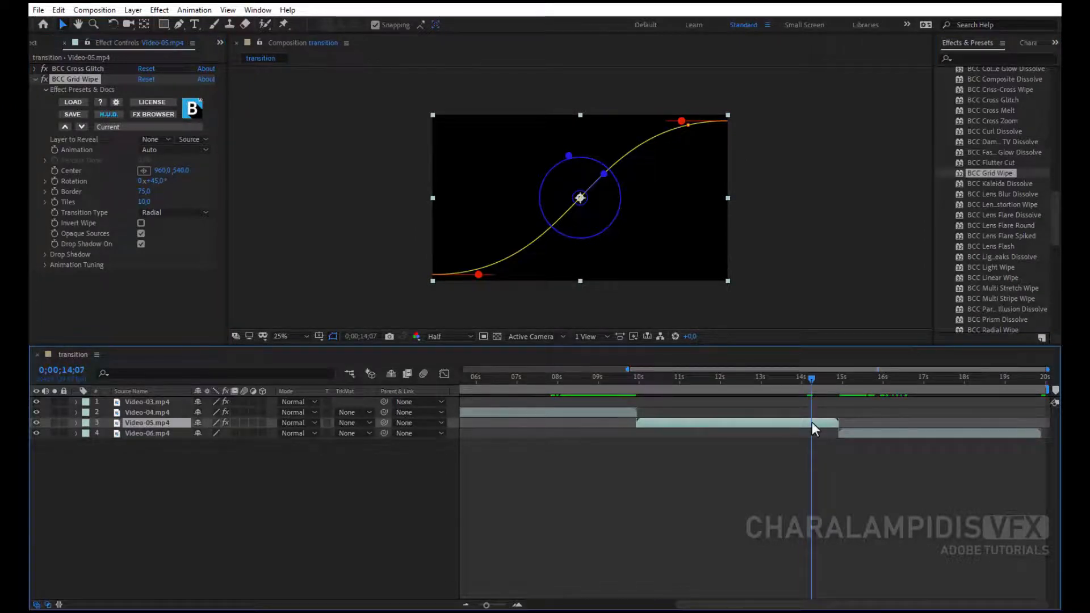
left_click(174, 150)
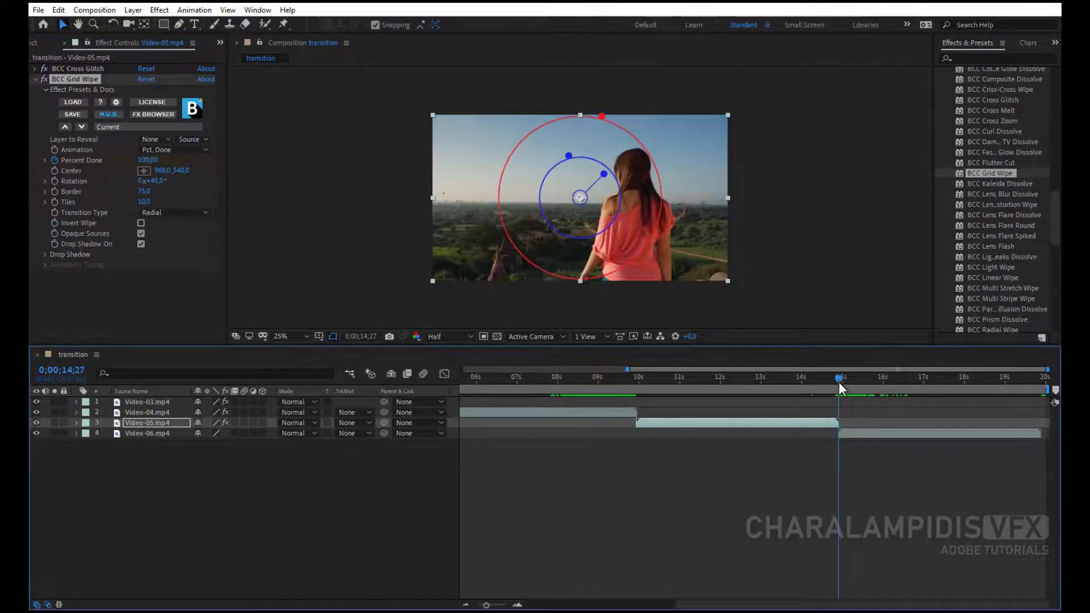
left_click(842, 377)
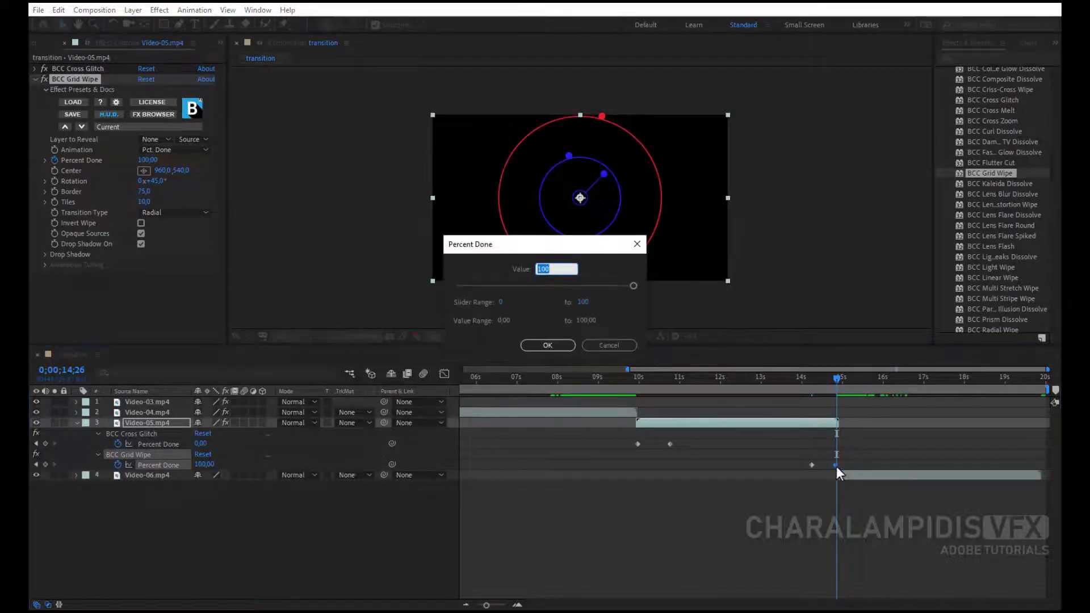
Step: Add BCC Grid Wipe to Video-06 with the Dotes on the Outside preset, Animation set to Pct. Done
left_click(548, 345)
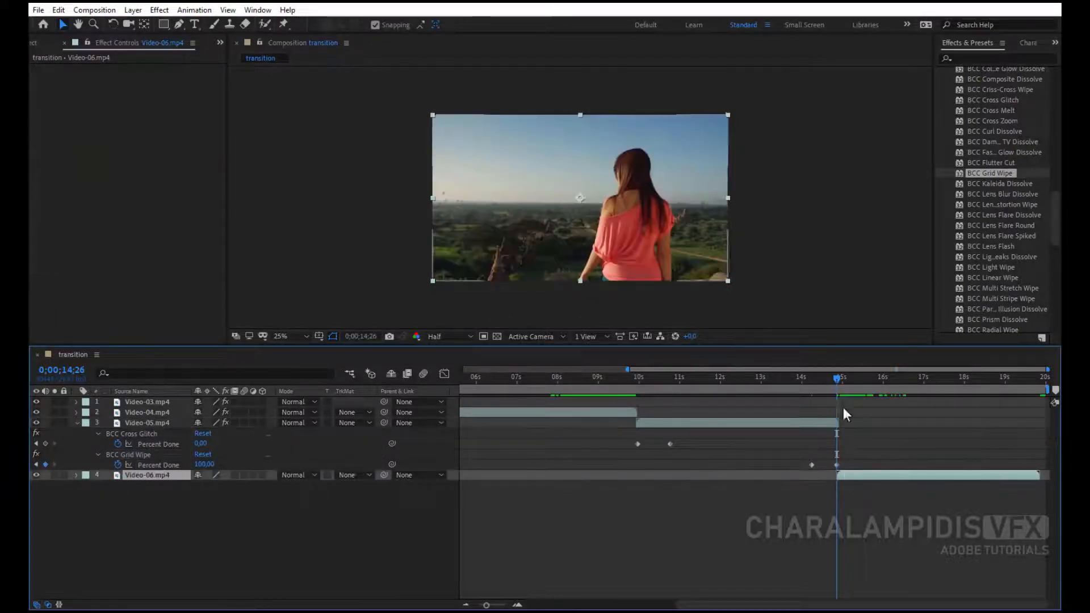
left_click(146, 475)
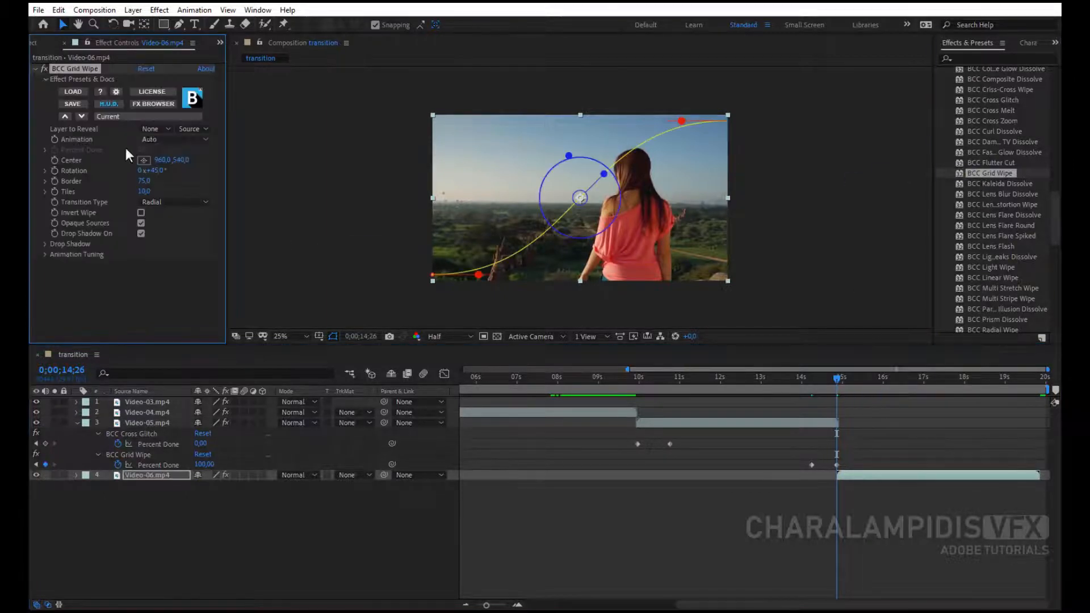
left_click(174, 139)
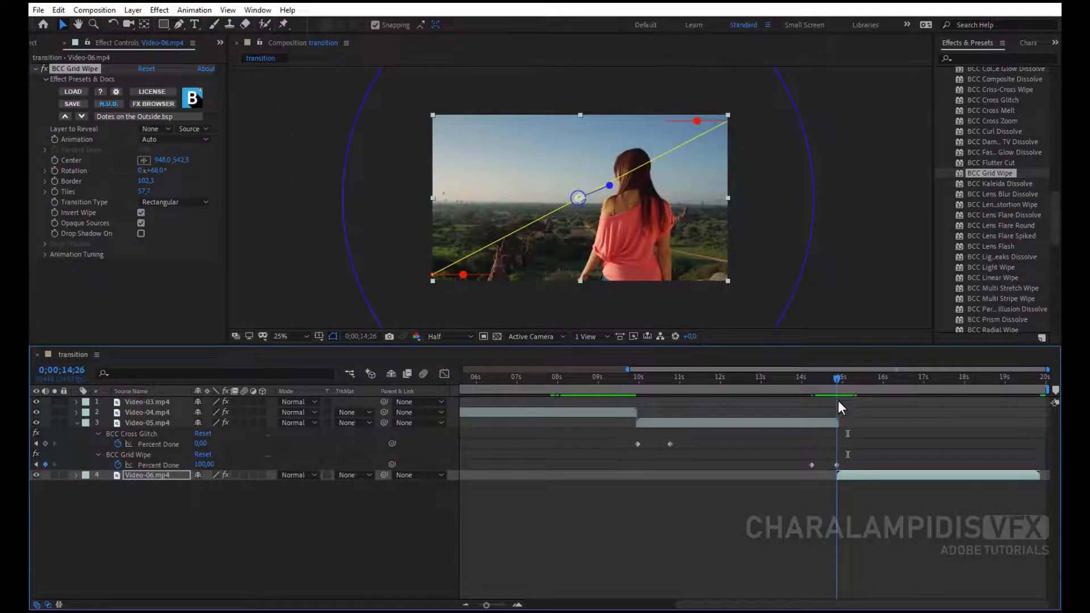
left_click(173, 139)
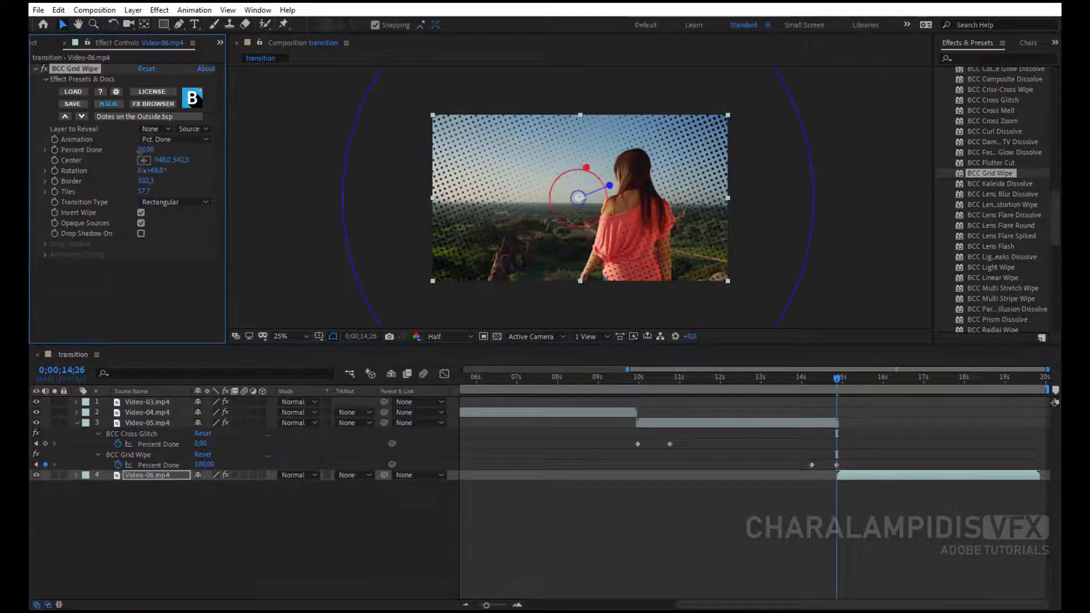
Step: Keyframe the Video-06 wipe's Percent Done at the clip start and reveal its keyframes
left_click(866, 377)
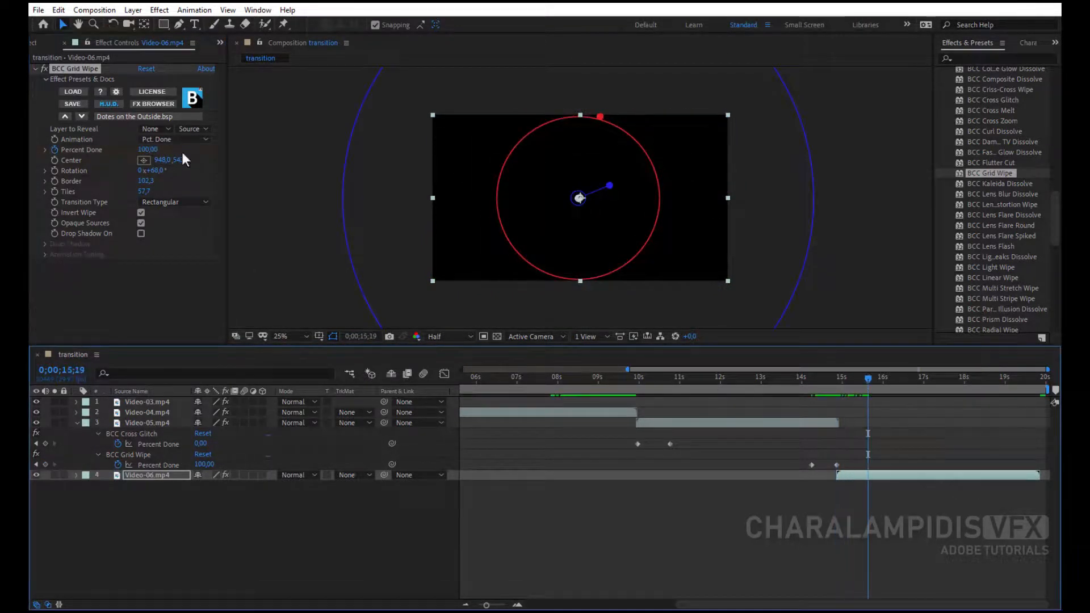
left_click(838, 377)
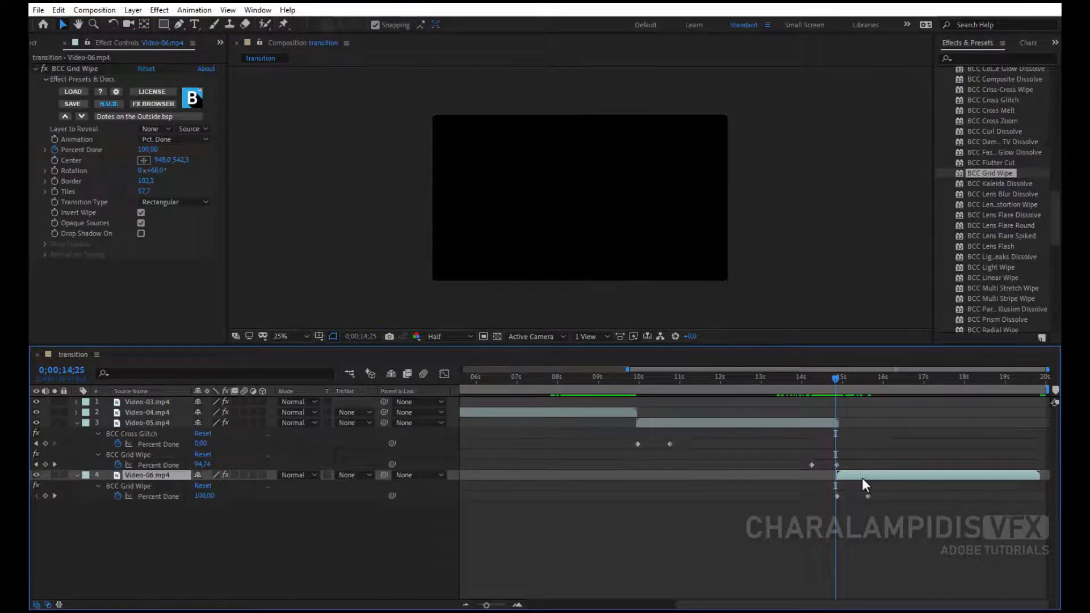
left_click(925, 377)
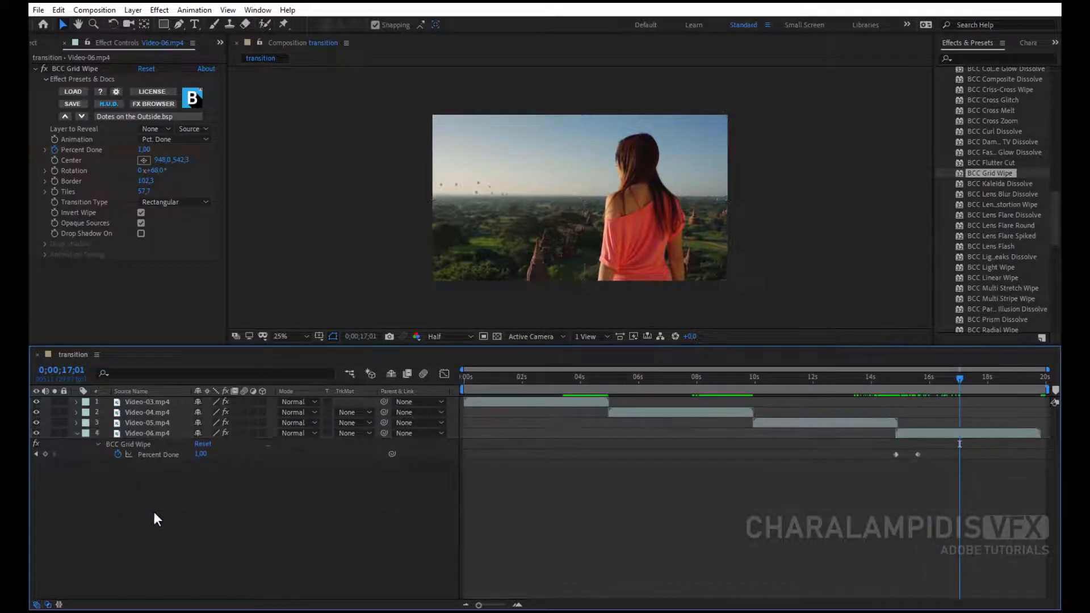
Step: Collapse the layer rows and play the composition preview from 0:00 to review all transitions
left_click(465, 377)
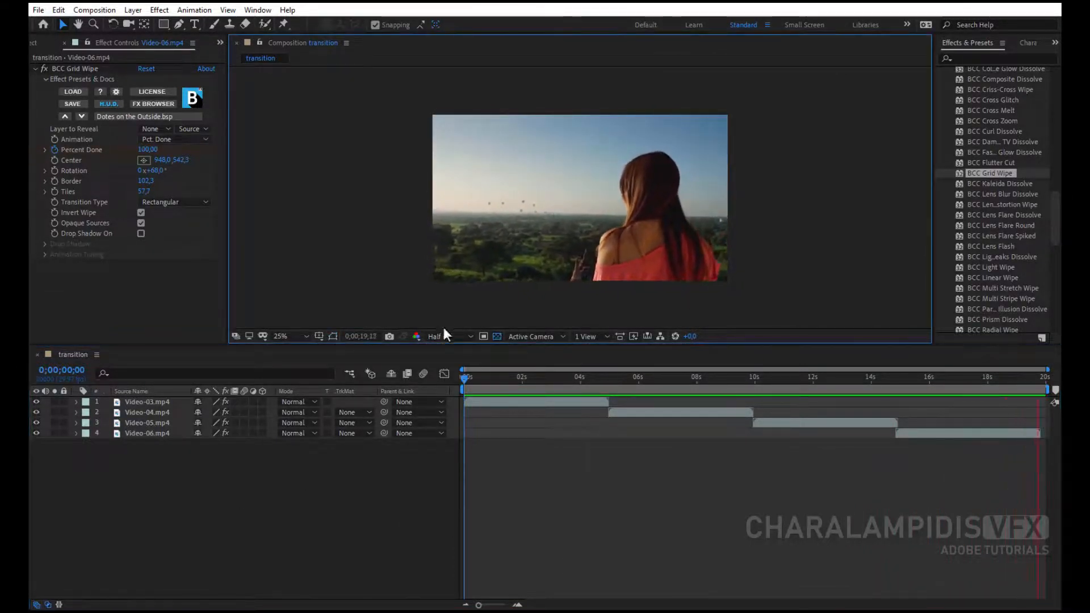
left_click(516, 400)
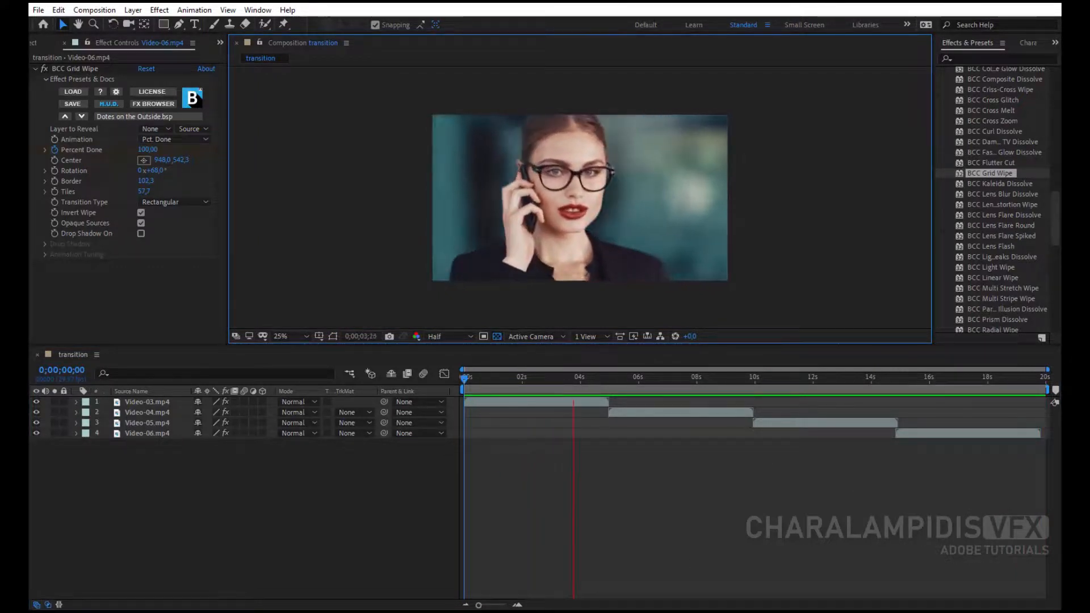
left_click(629, 376)
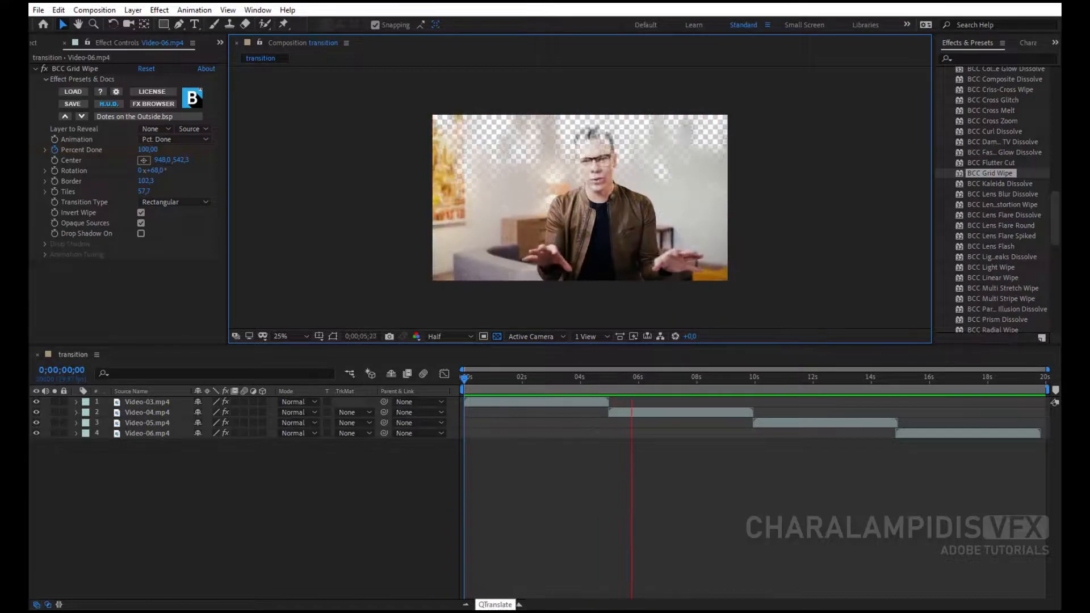
left_click(688, 393)
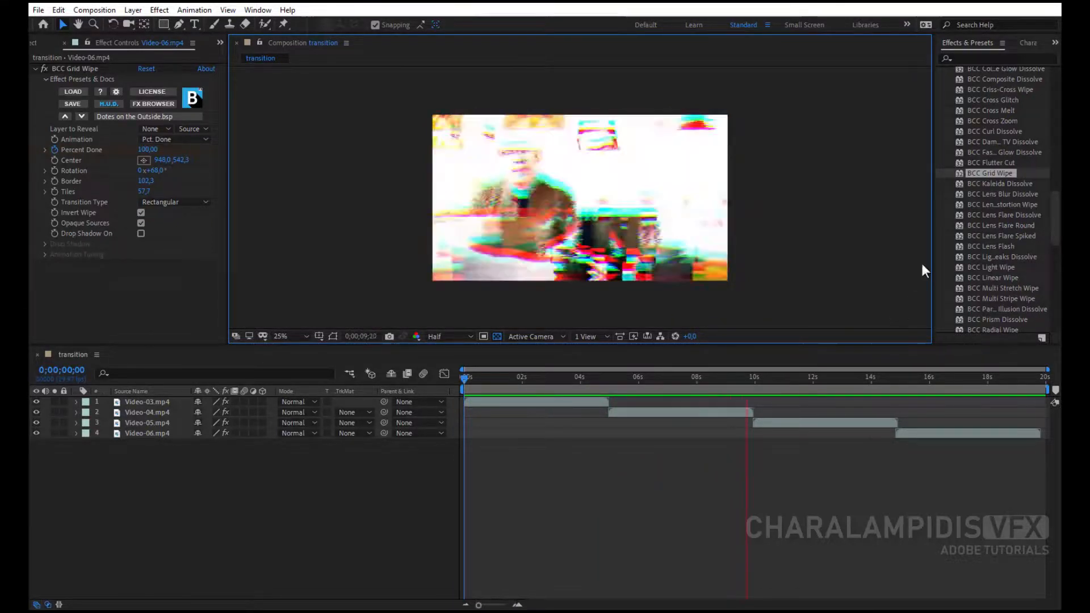
scroll("down", 3)
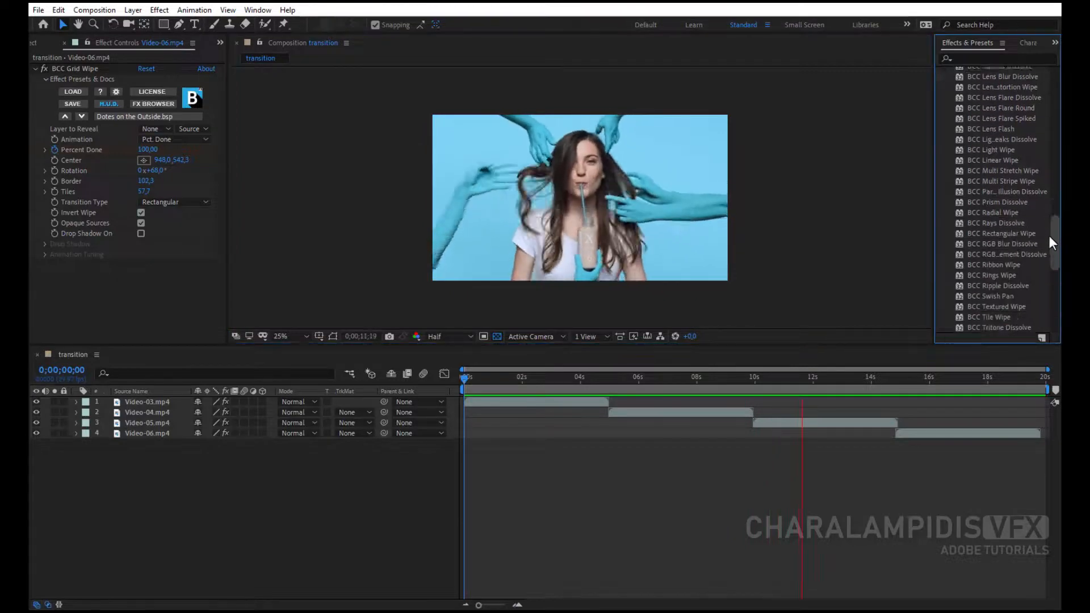